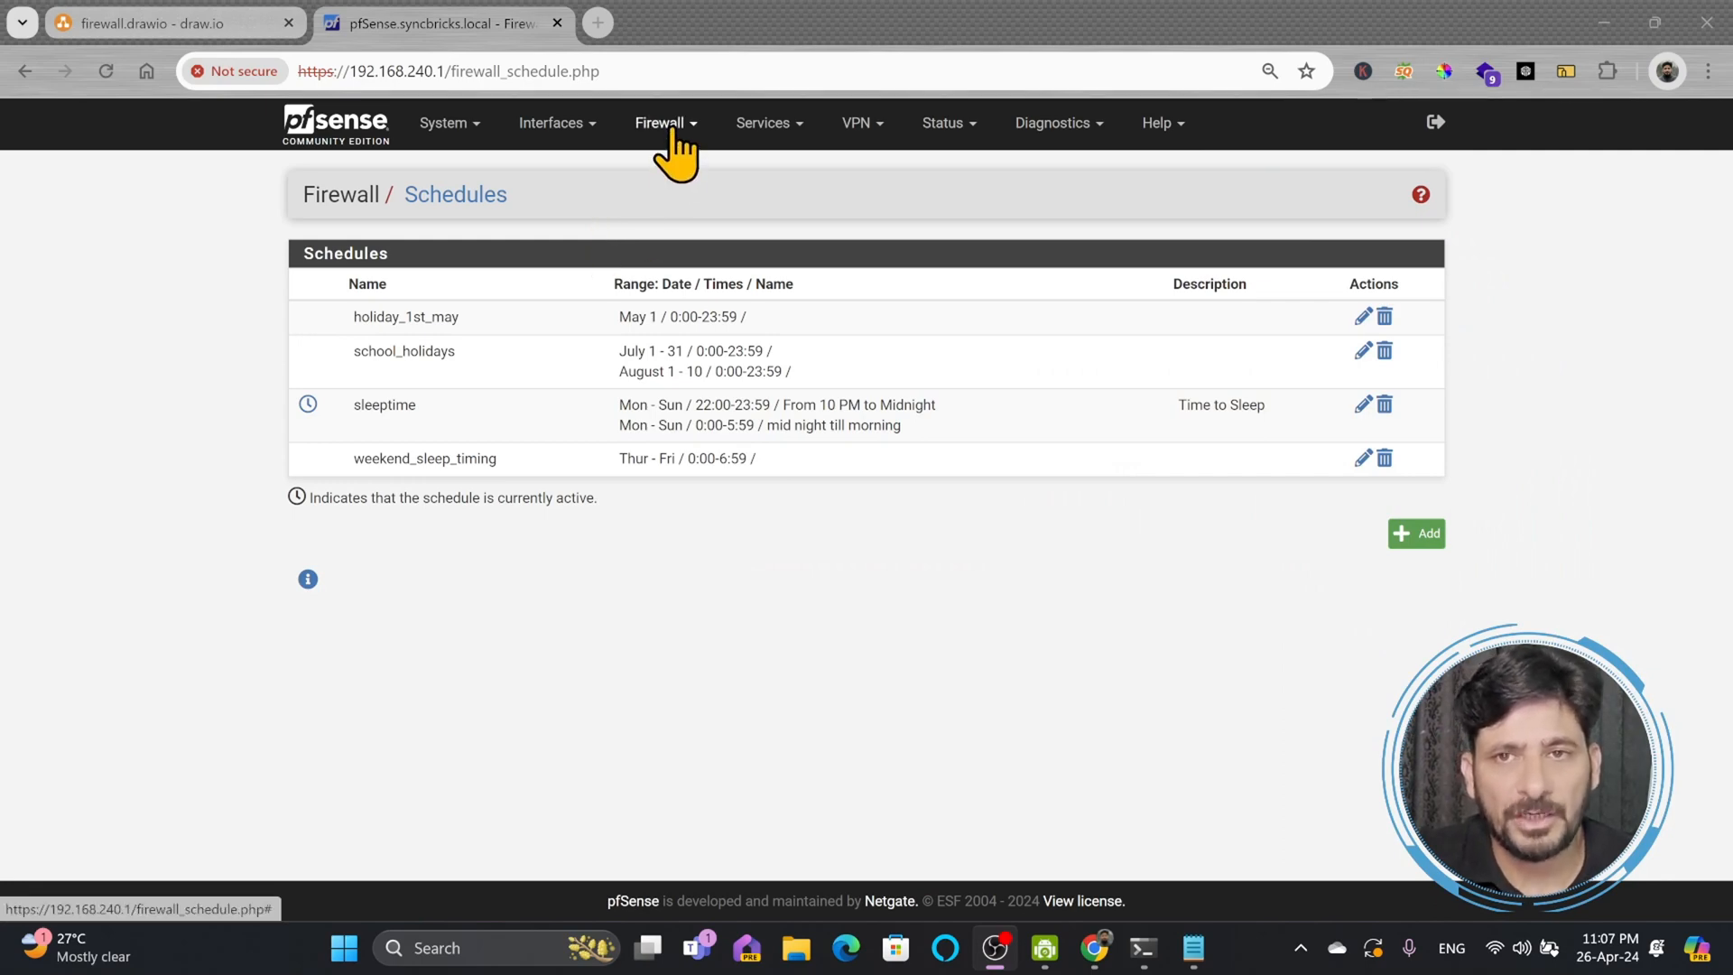
Step: Show the LAN interface's firewall rules list from the Firewall menu
left_click(661, 122)
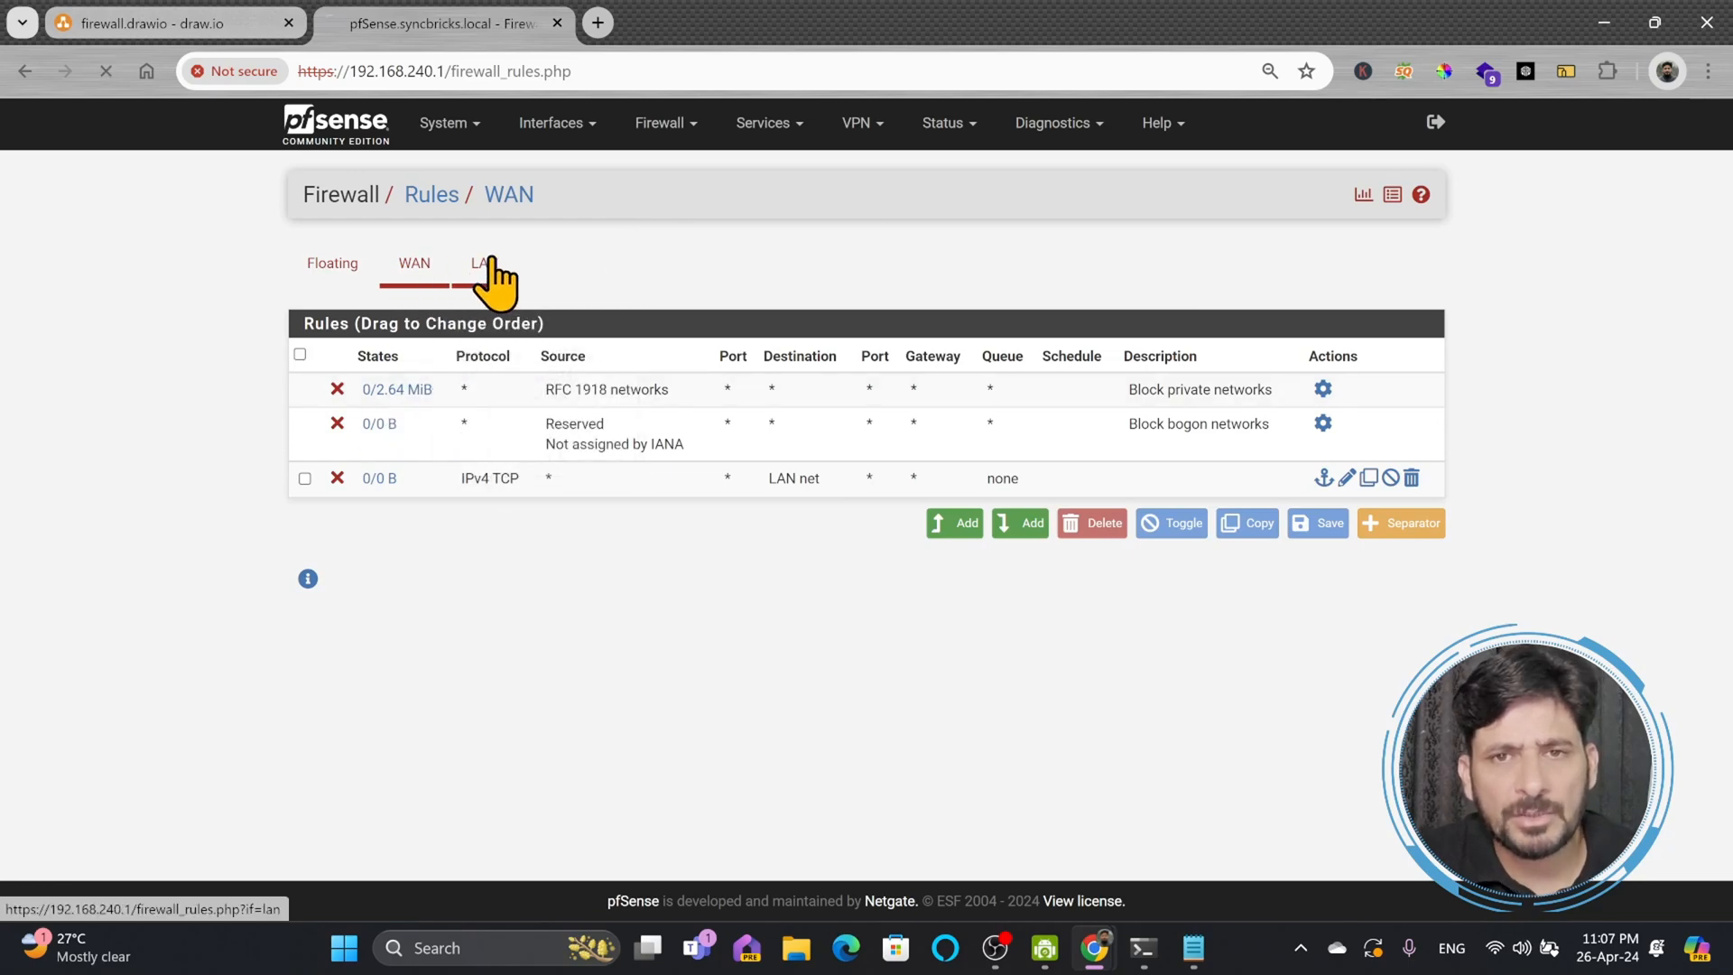
left_click(484, 263)
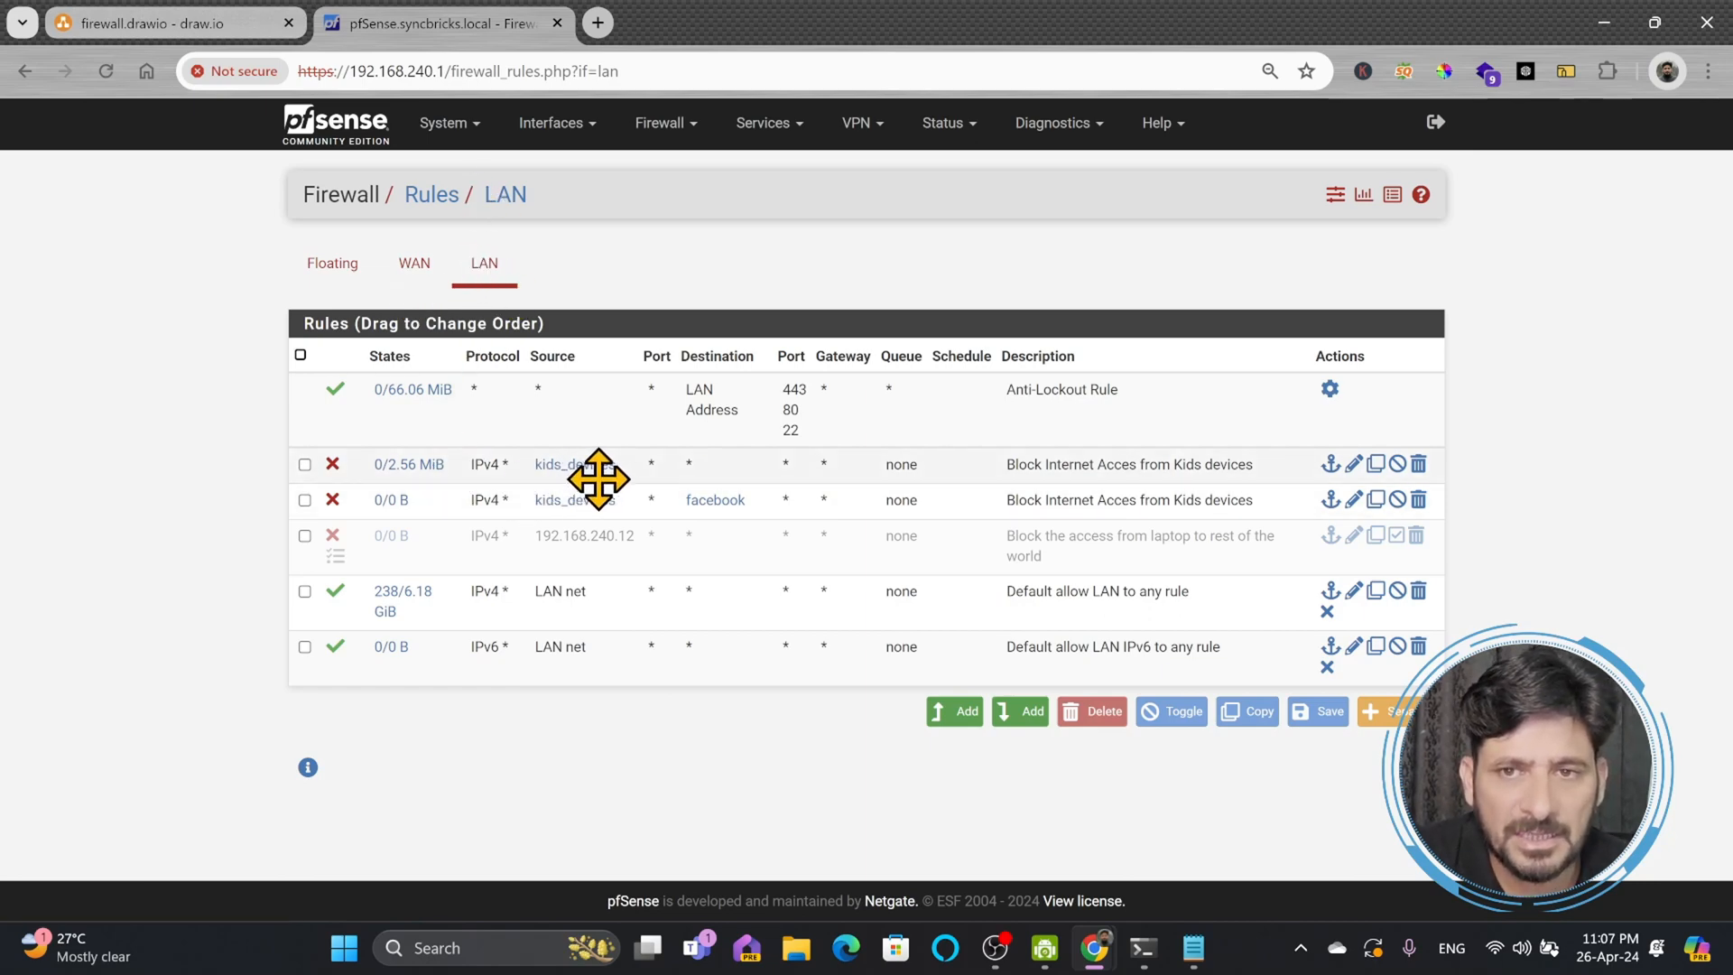
mouse_move(408, 464)
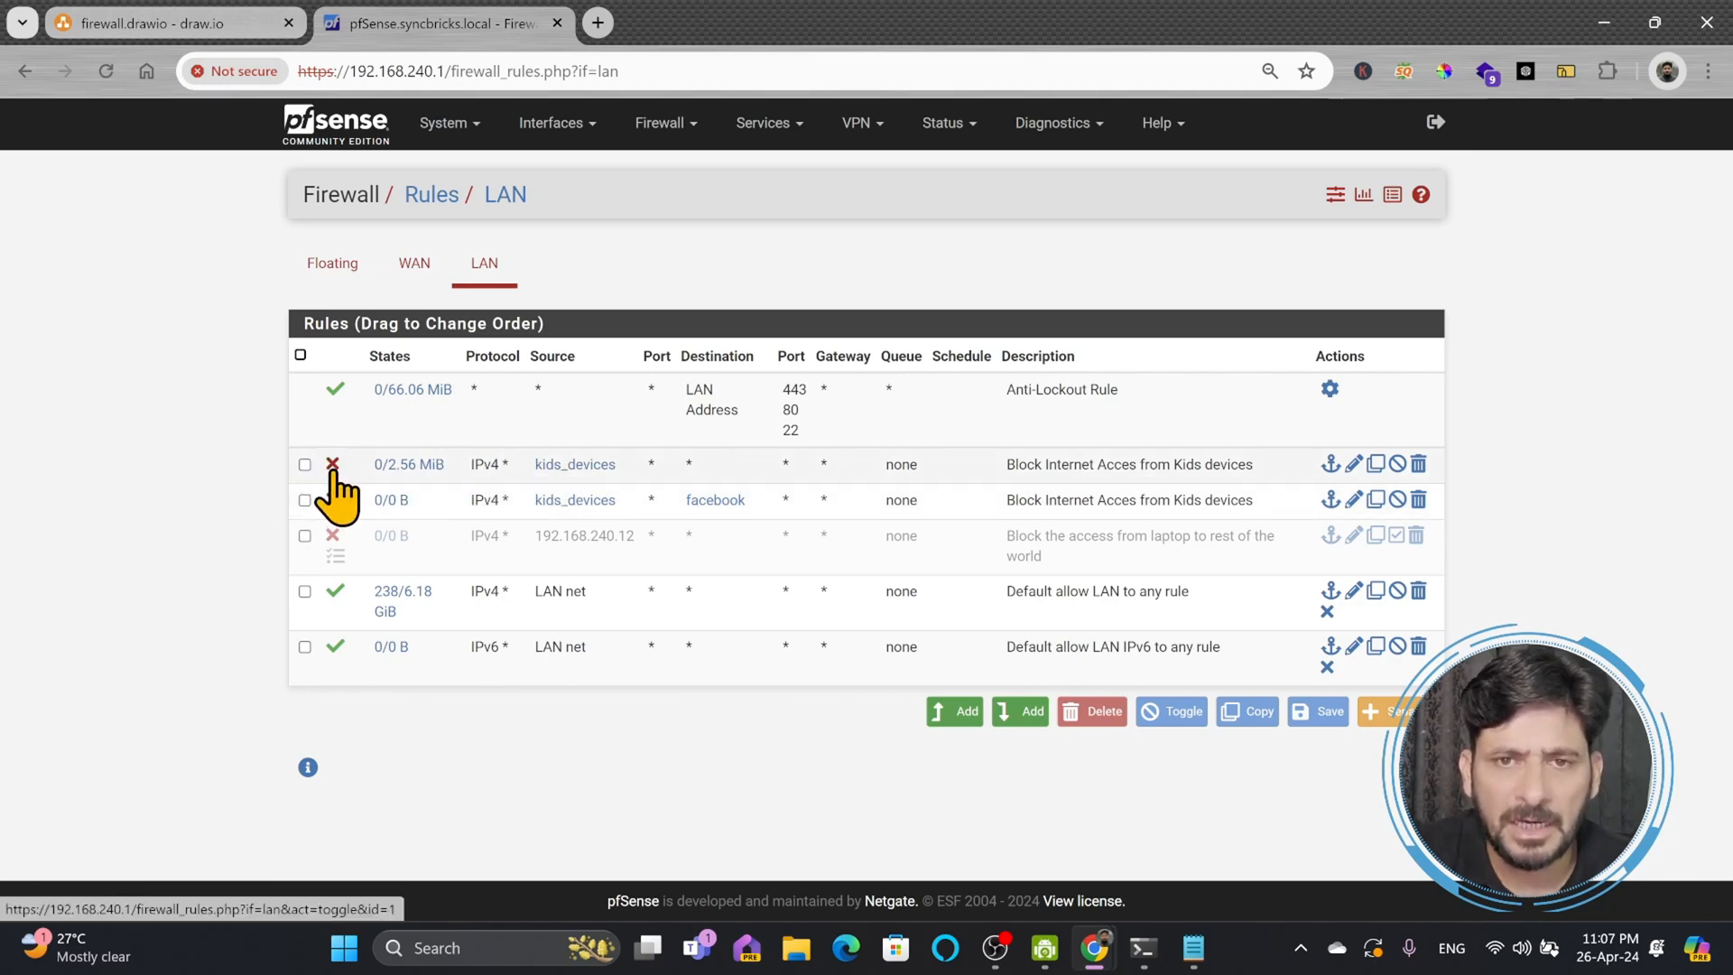
mouse_move(332, 464)
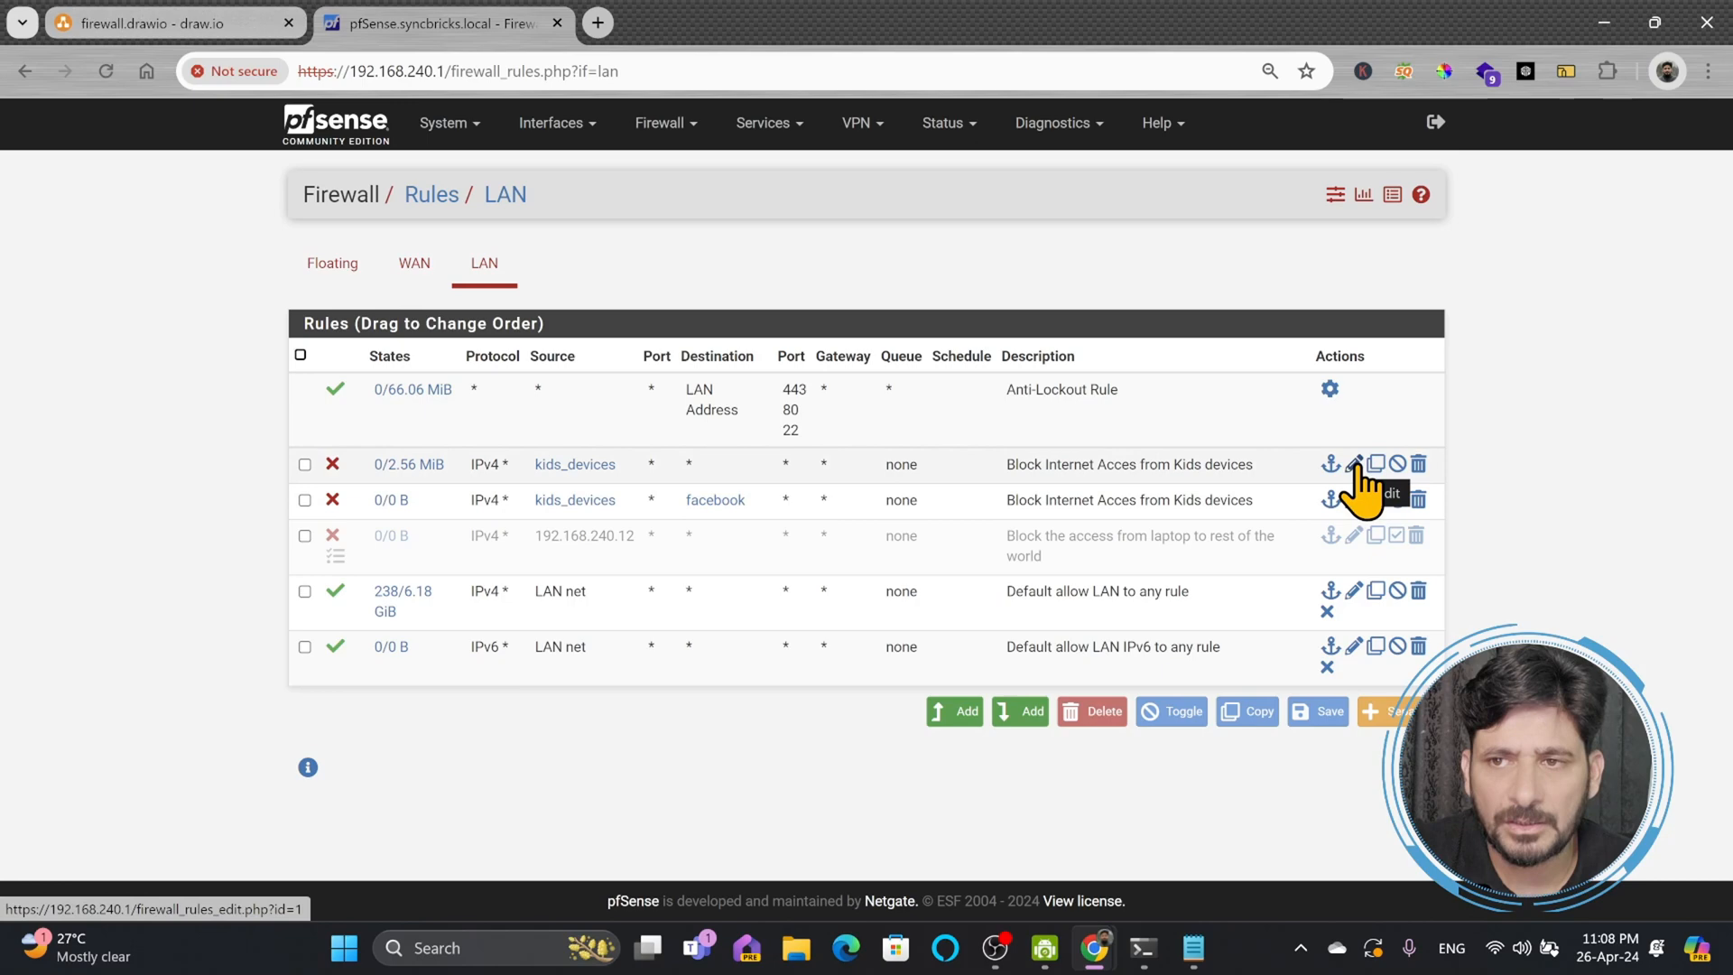
Step: Edit the first kids_devices block rule and set its advanced Schedule option to sleeptime
left_click(1353, 464)
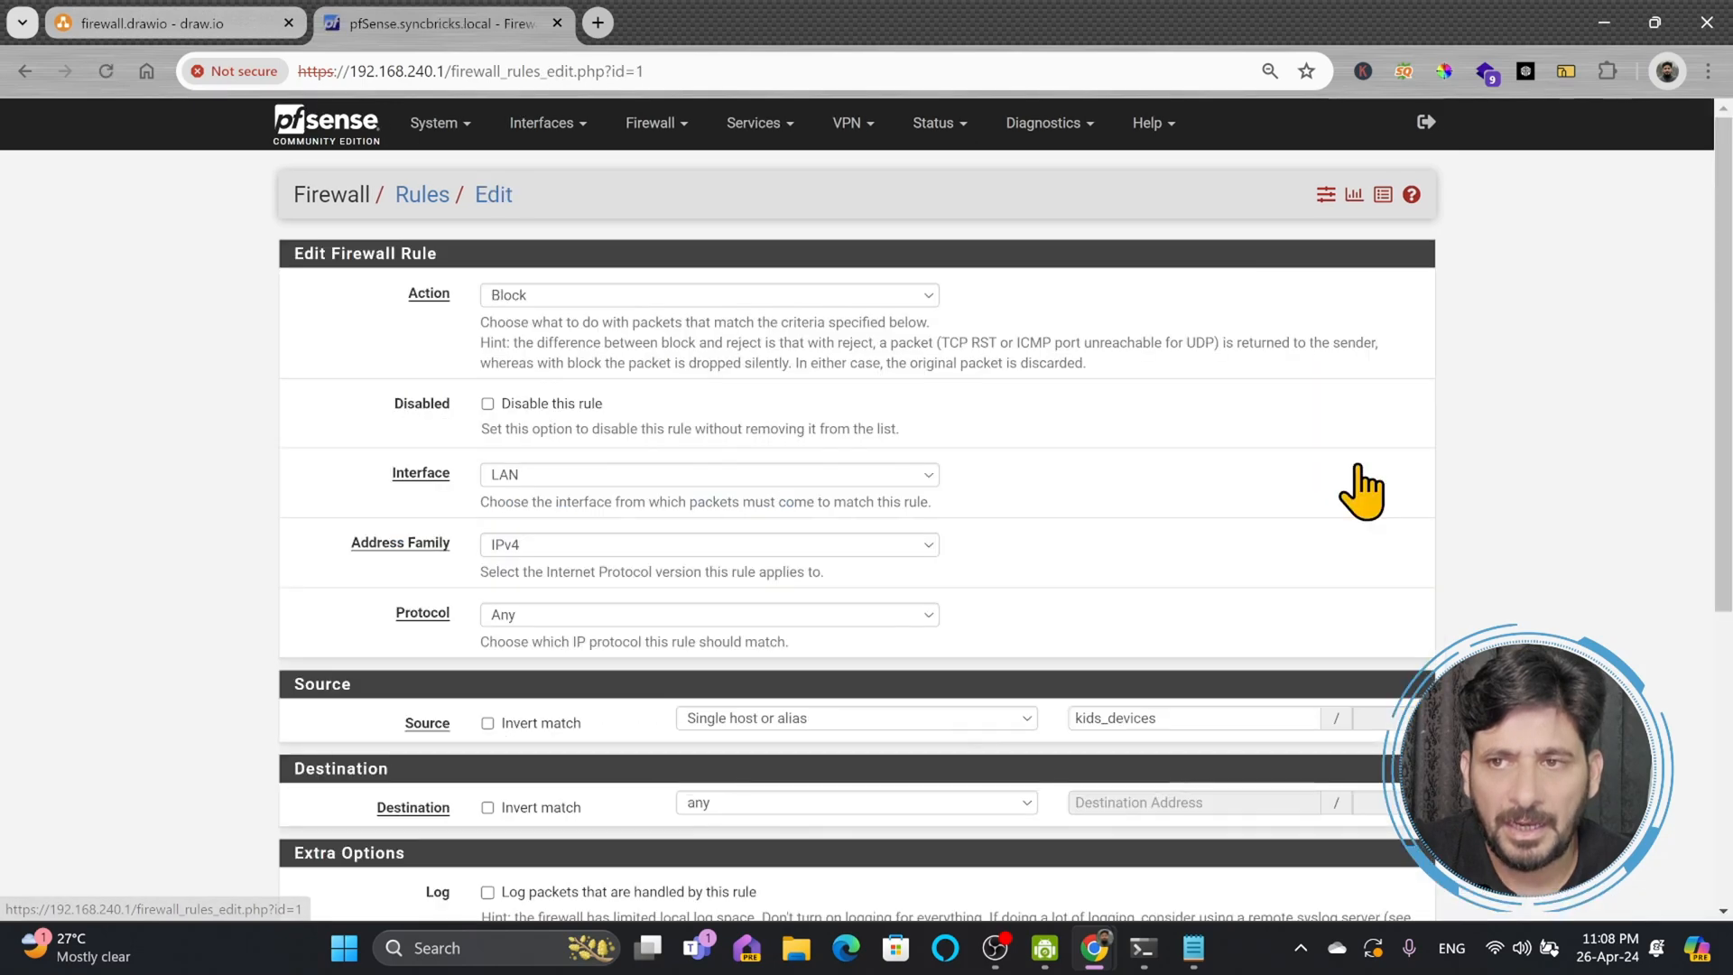
scroll("down", 3)
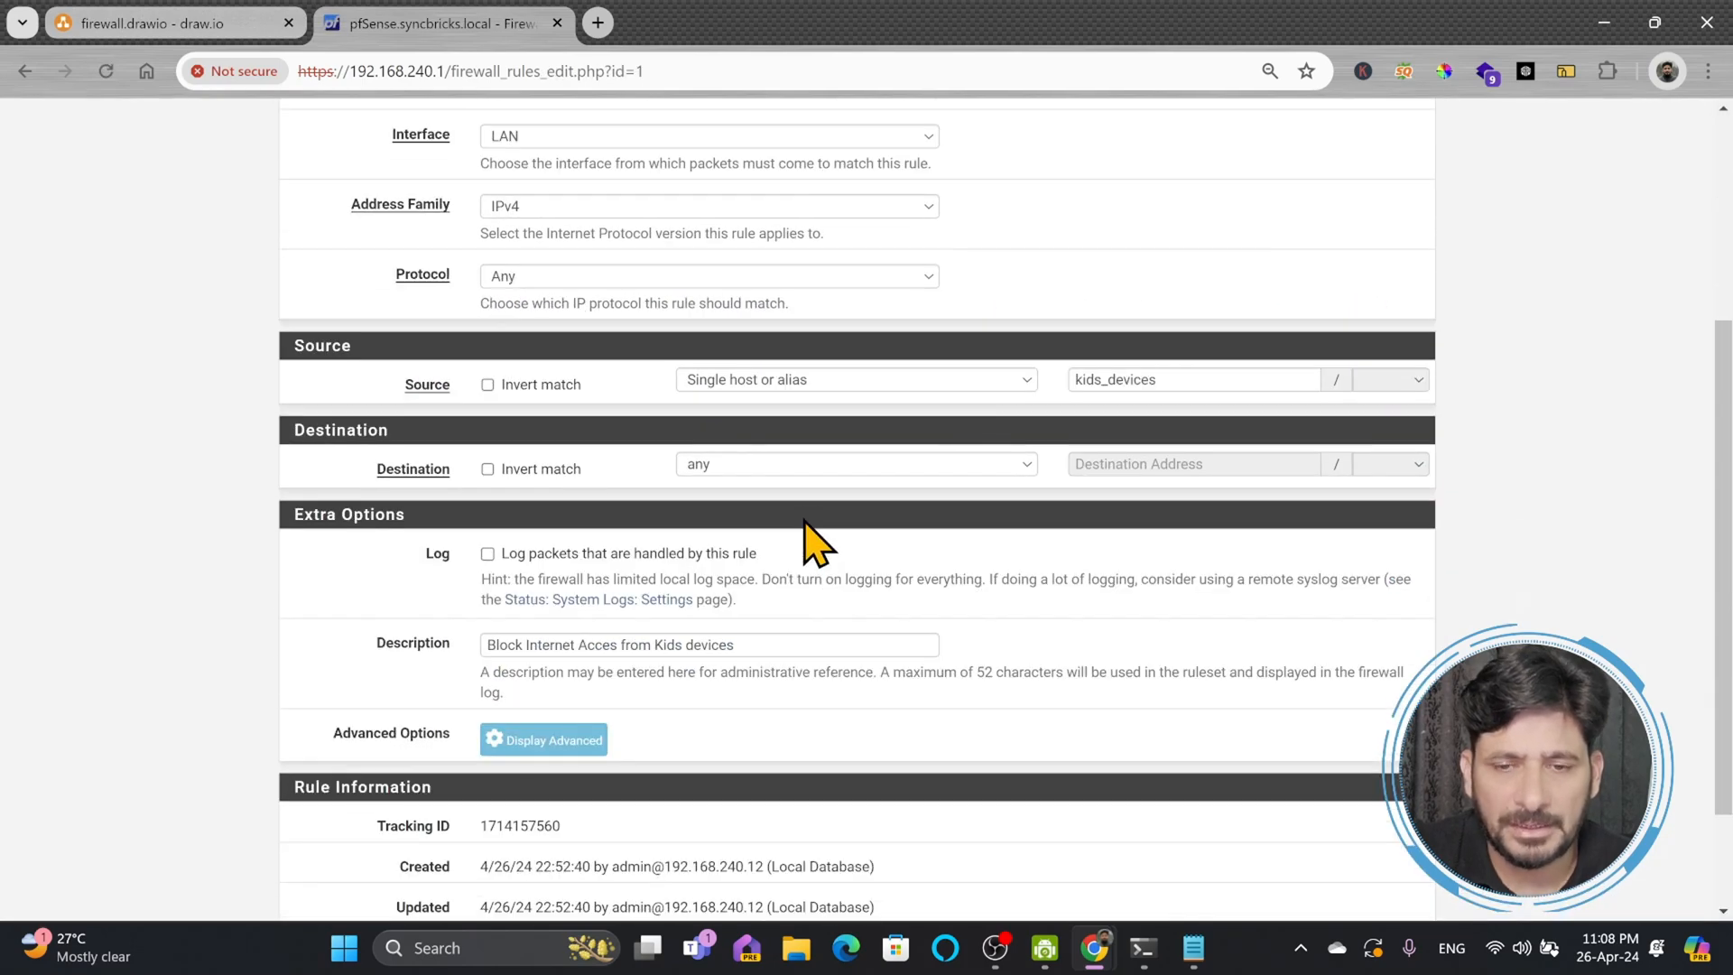
scroll("down", 3)
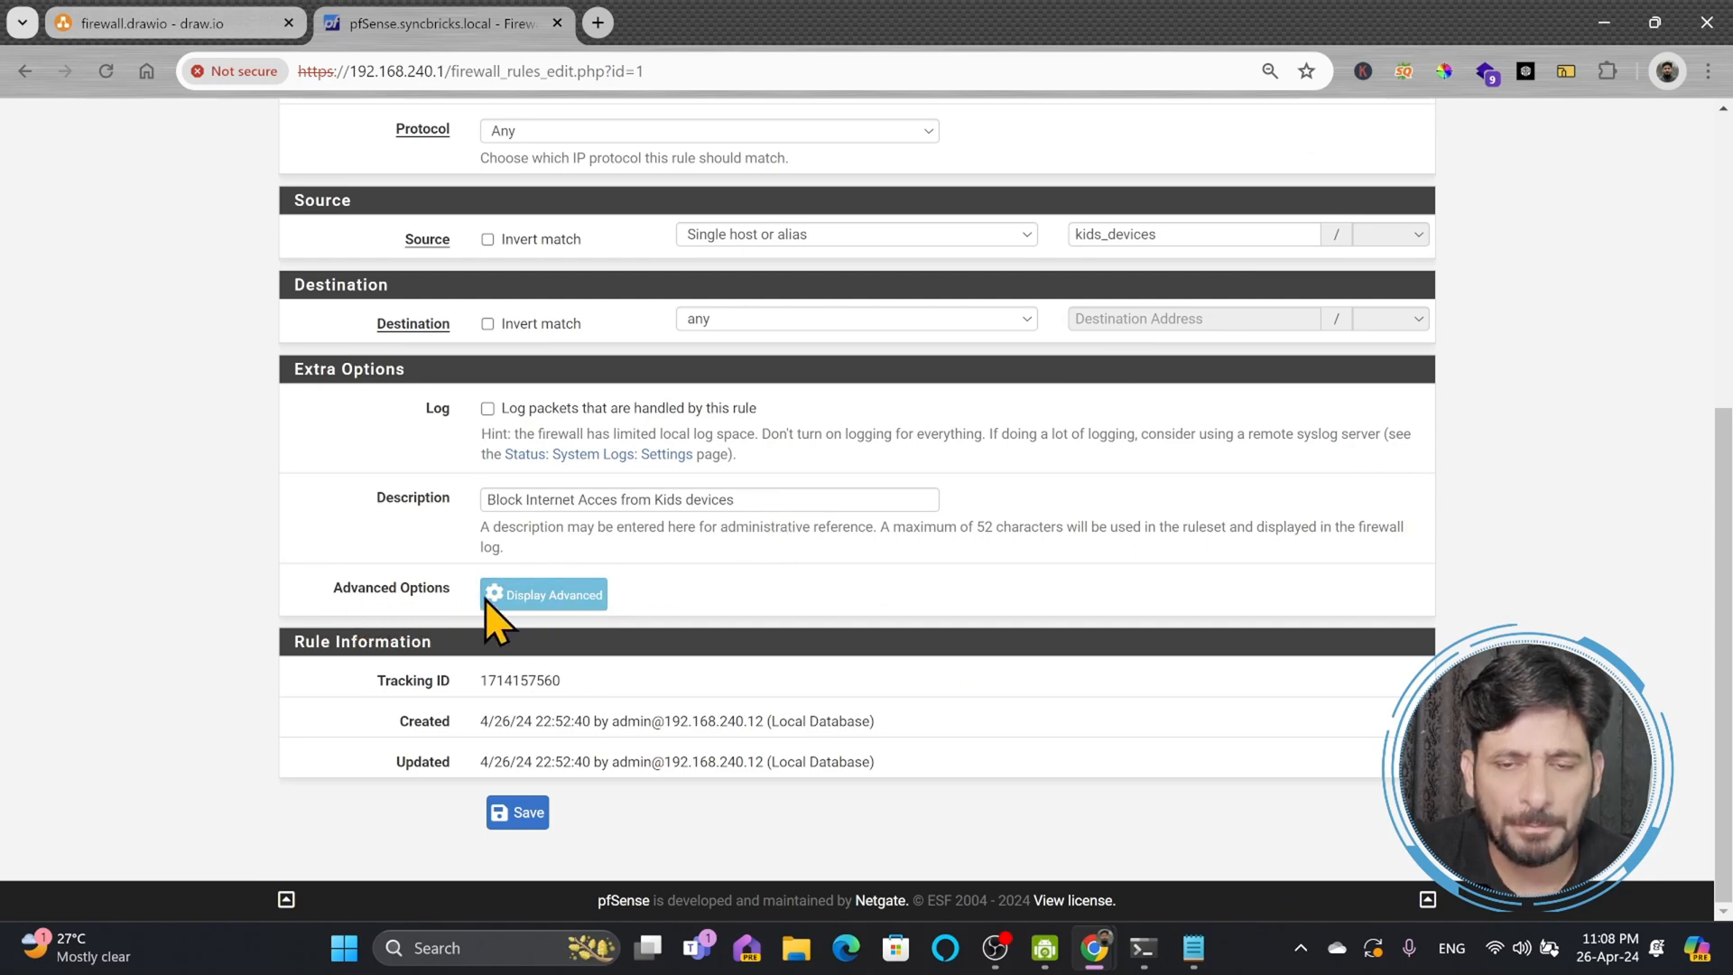
left_click(543, 594)
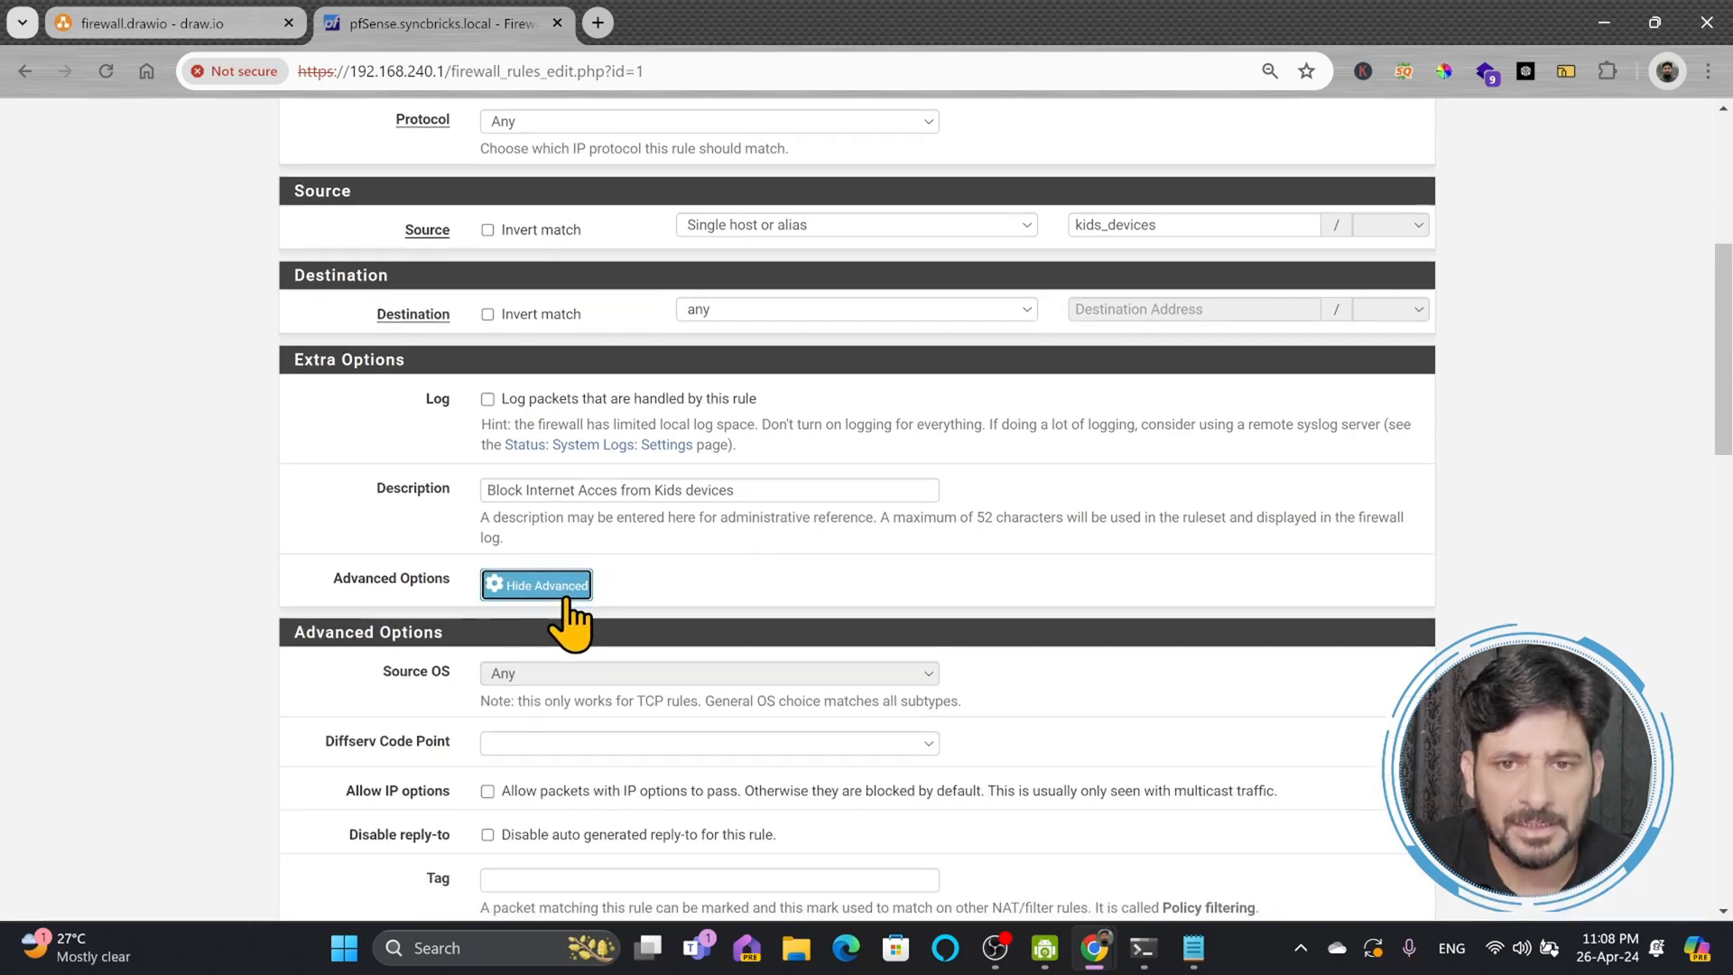
scroll("down", 3)
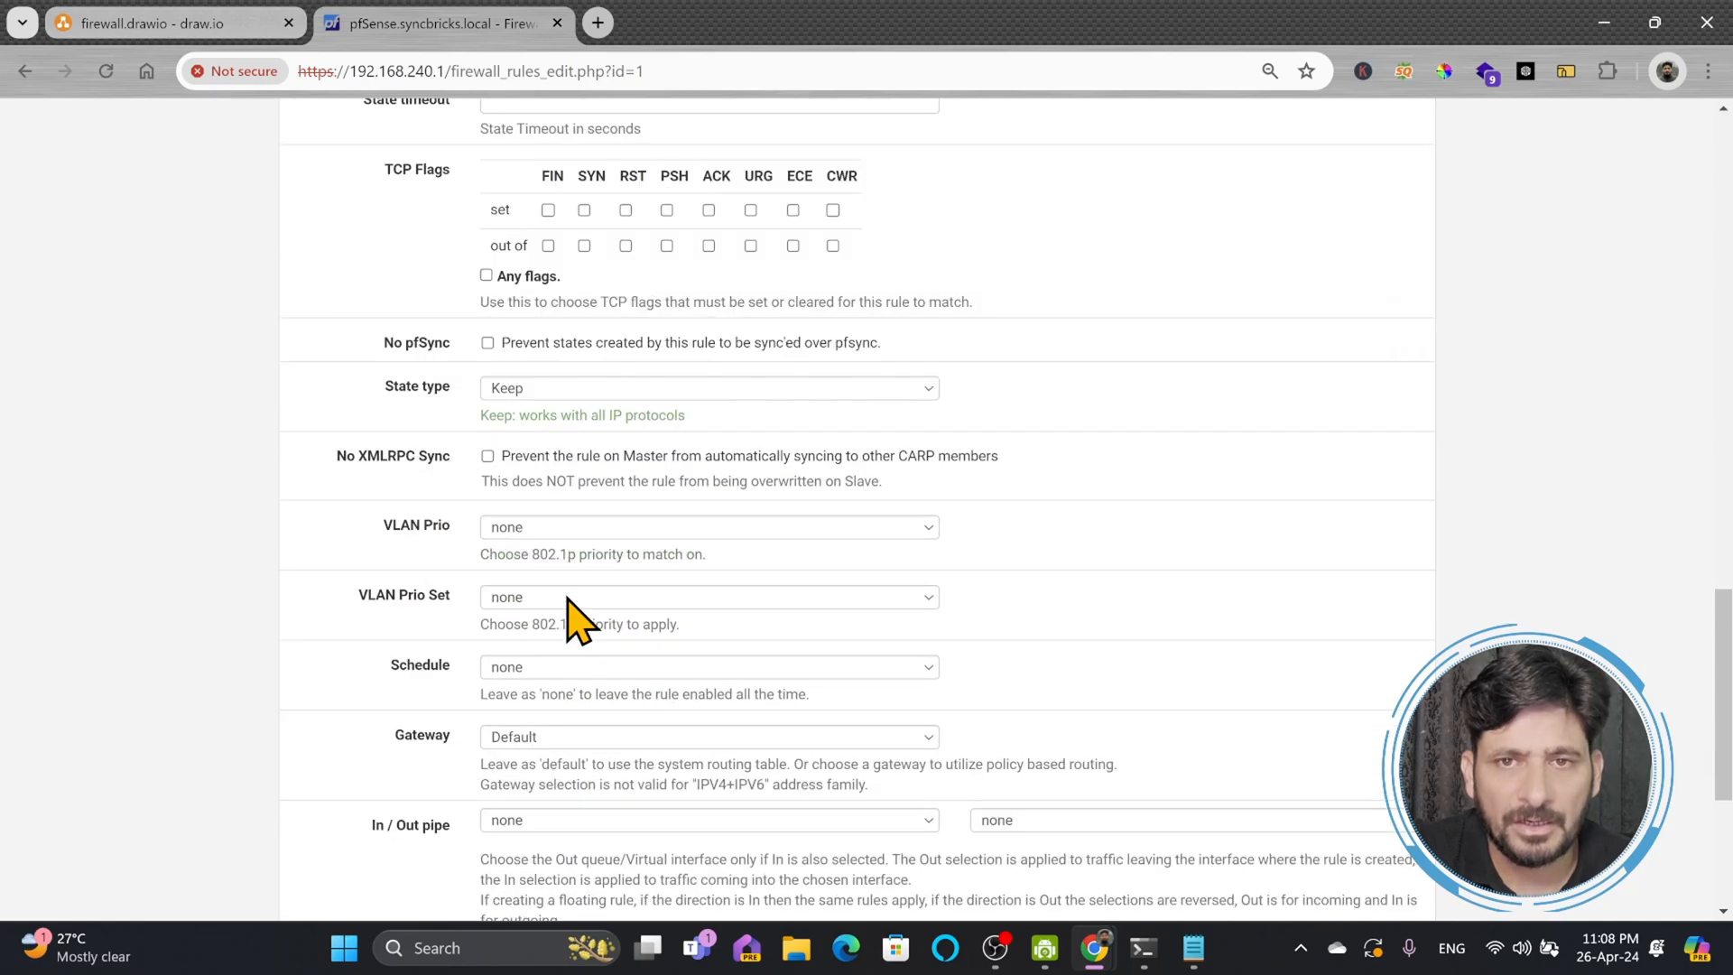
scroll("down", 3)
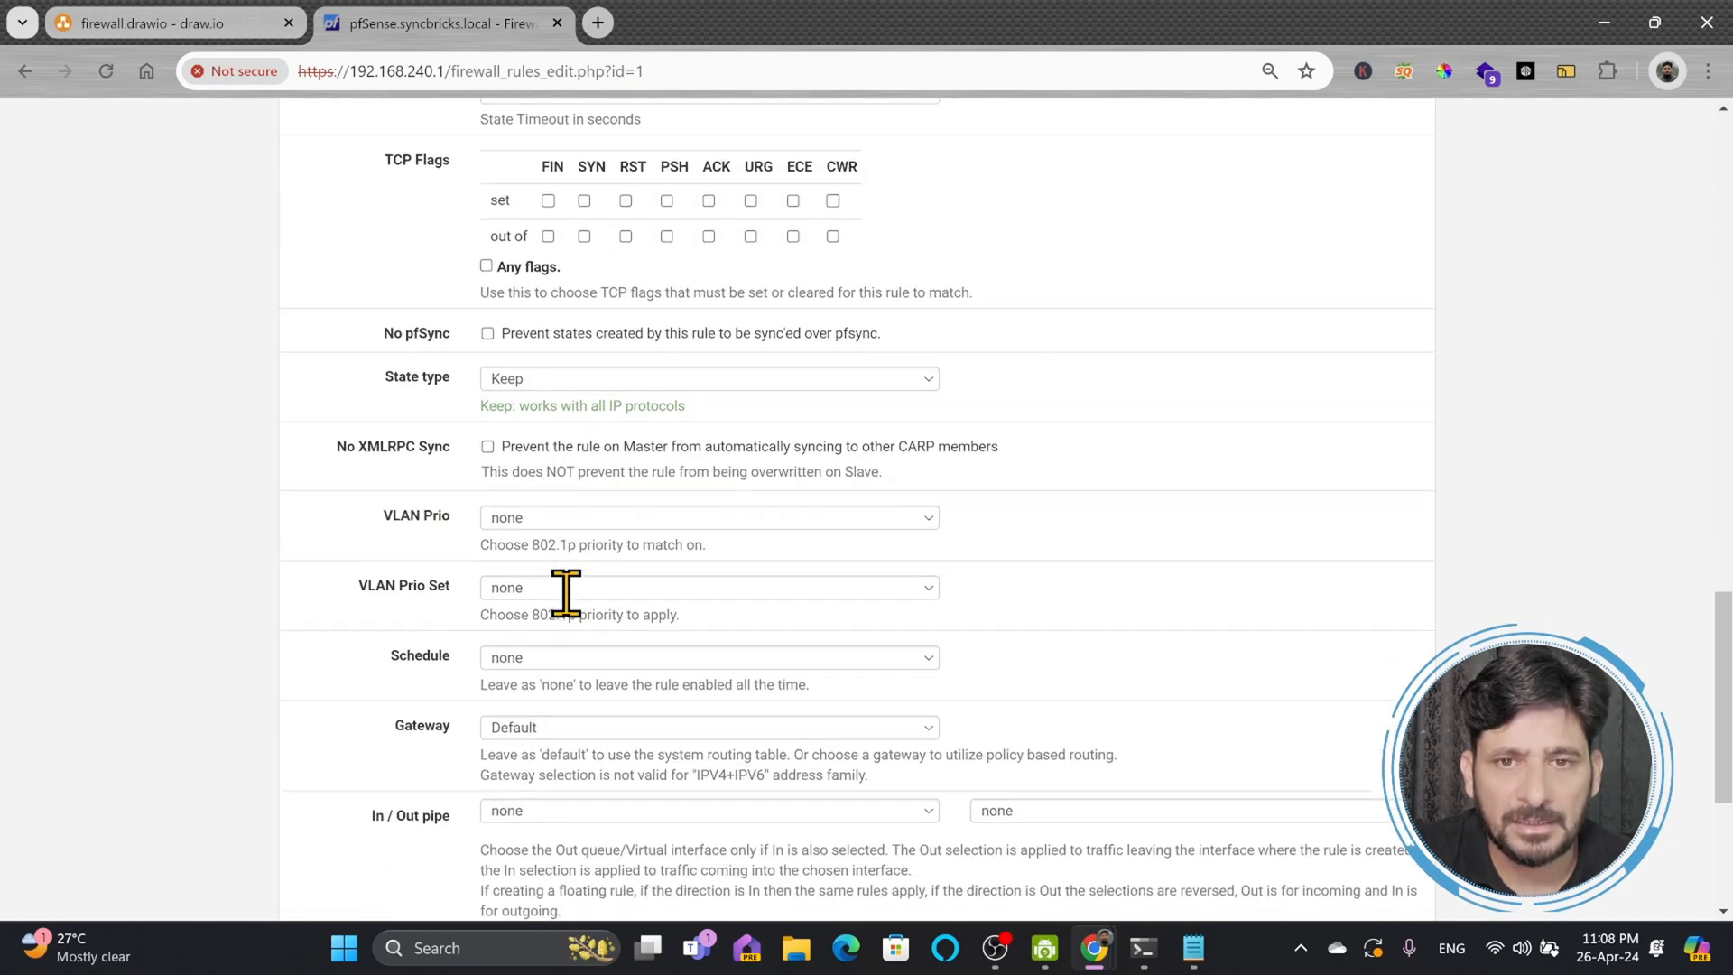
scroll("down", 3)
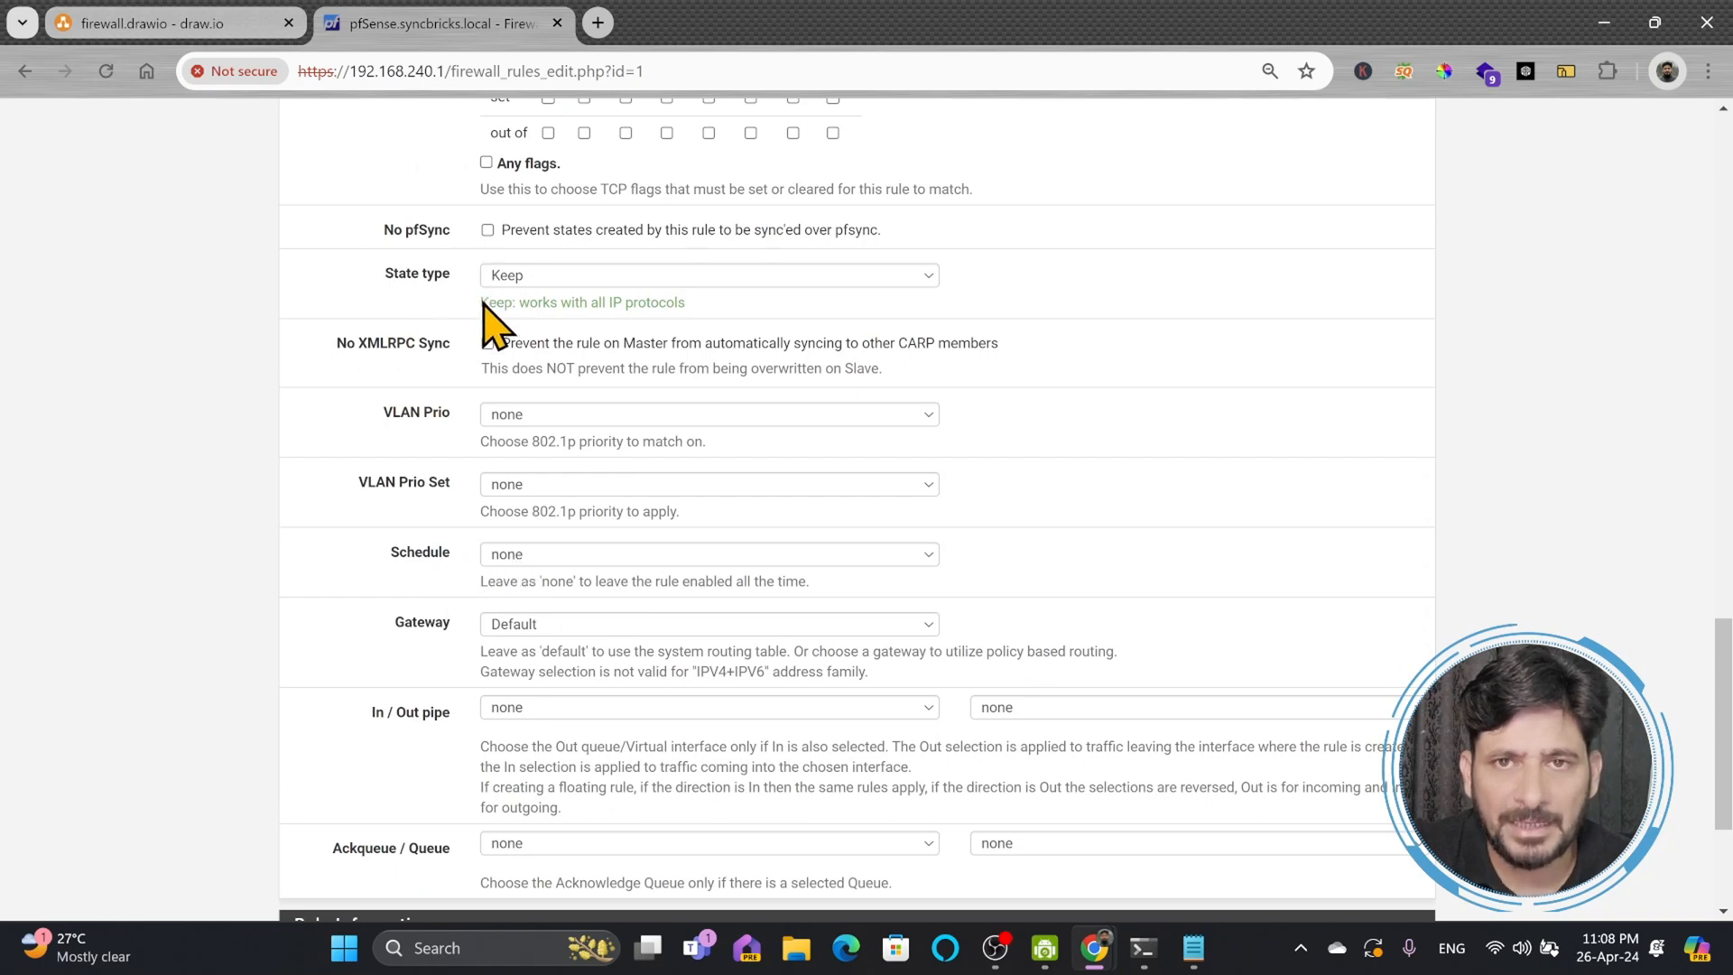
left_click(708, 554)
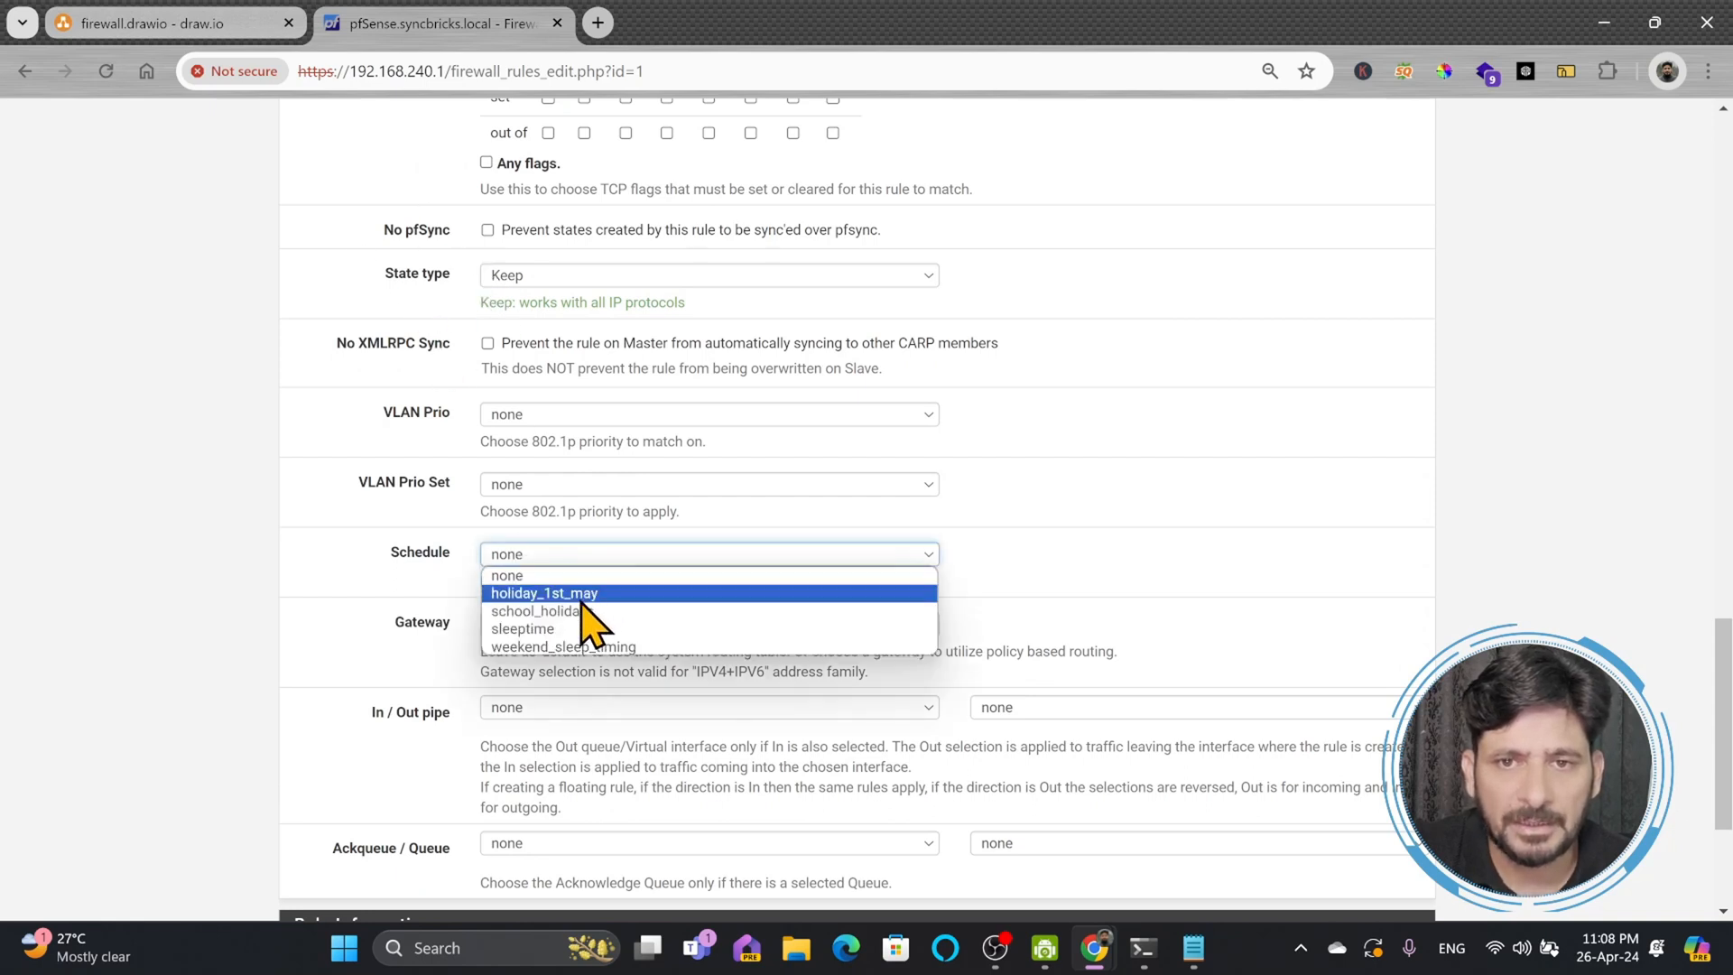
mouse_move(542, 628)
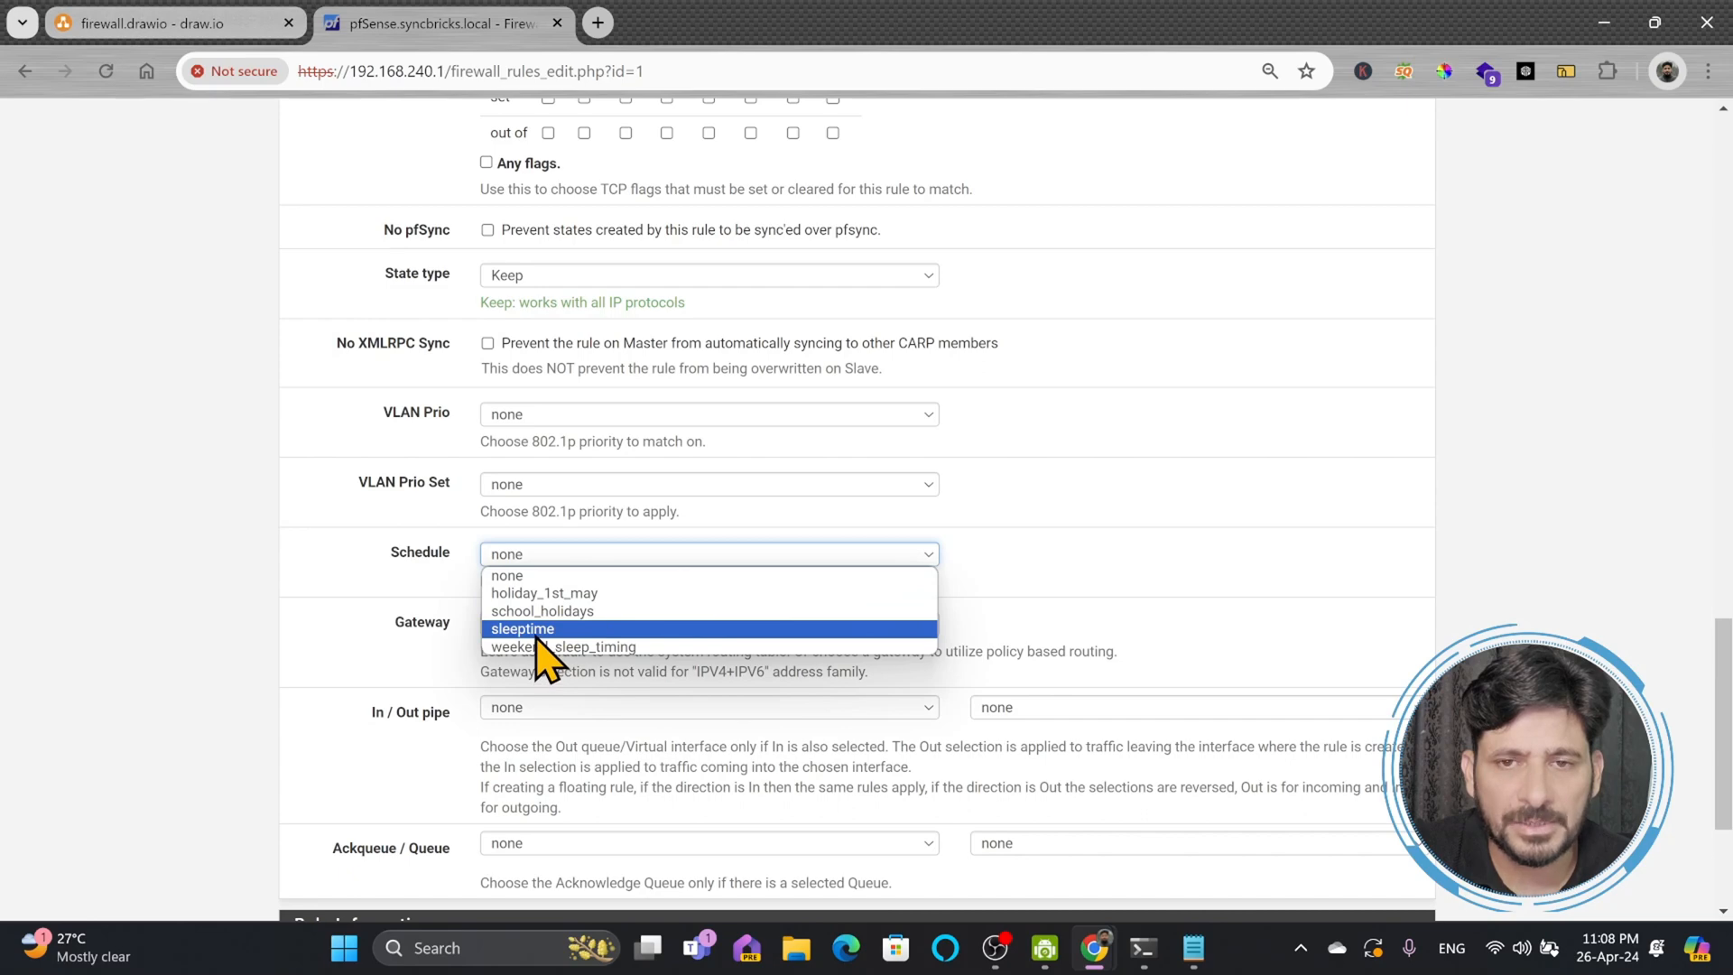
left_click(521, 629)
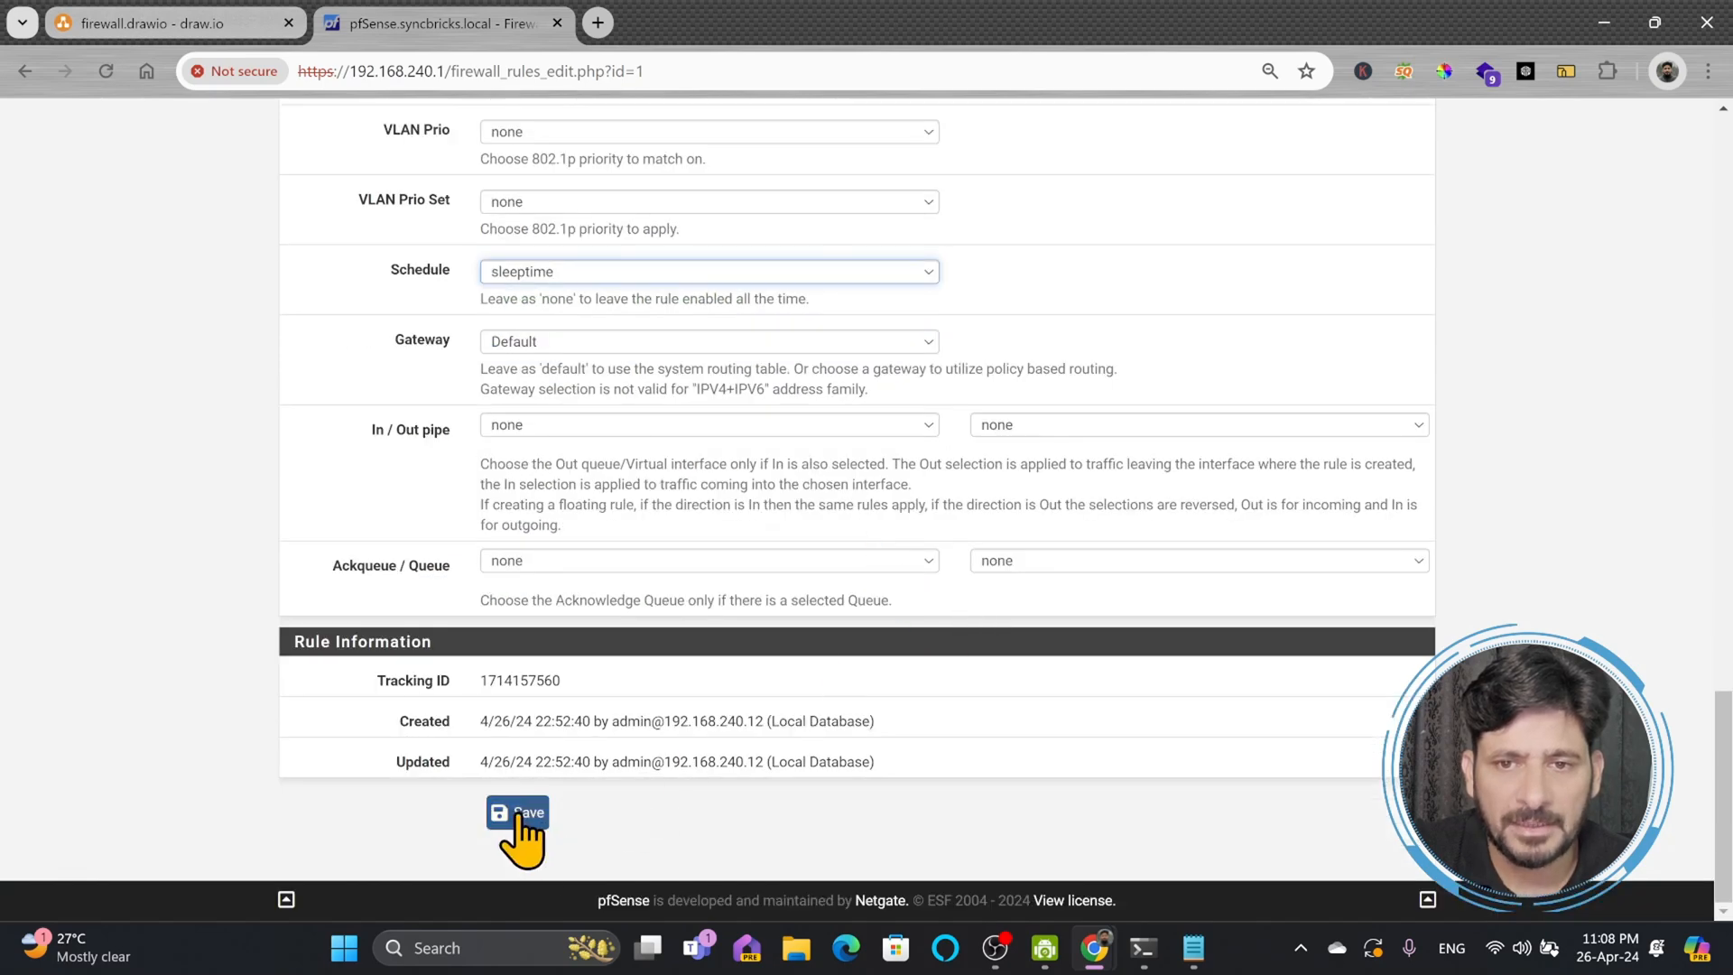
Step: Save the edited block rule and apply the changed firewall configuration
left_click(518, 812)
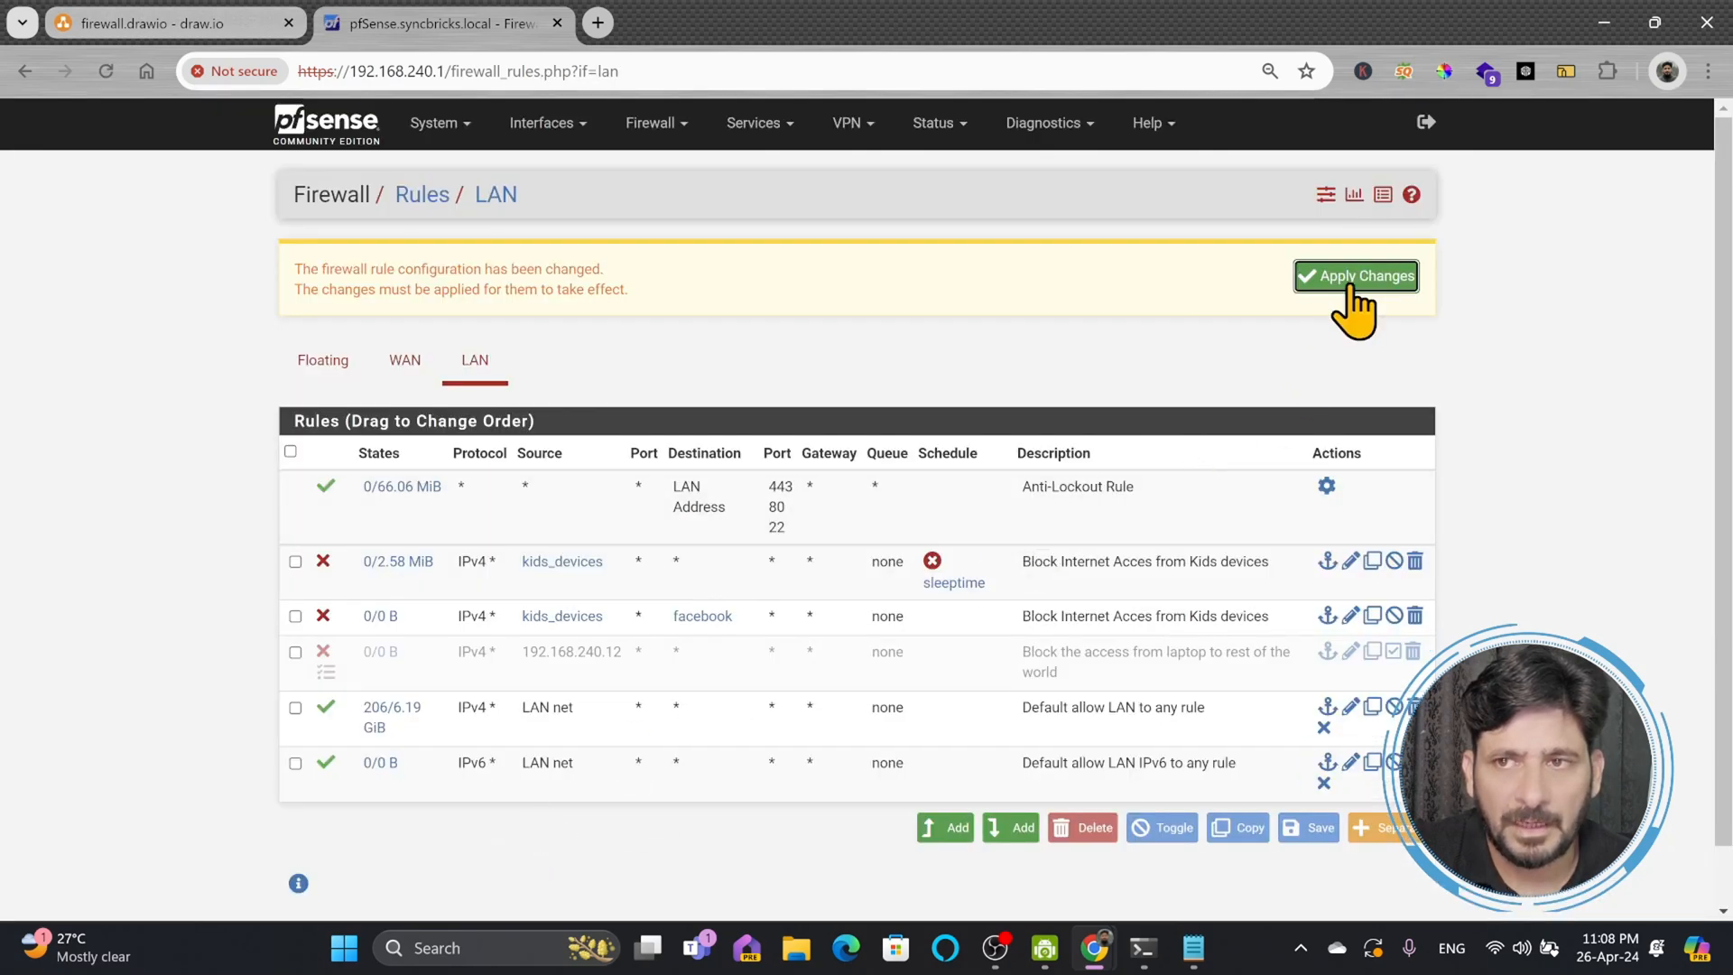
left_click(1356, 274)
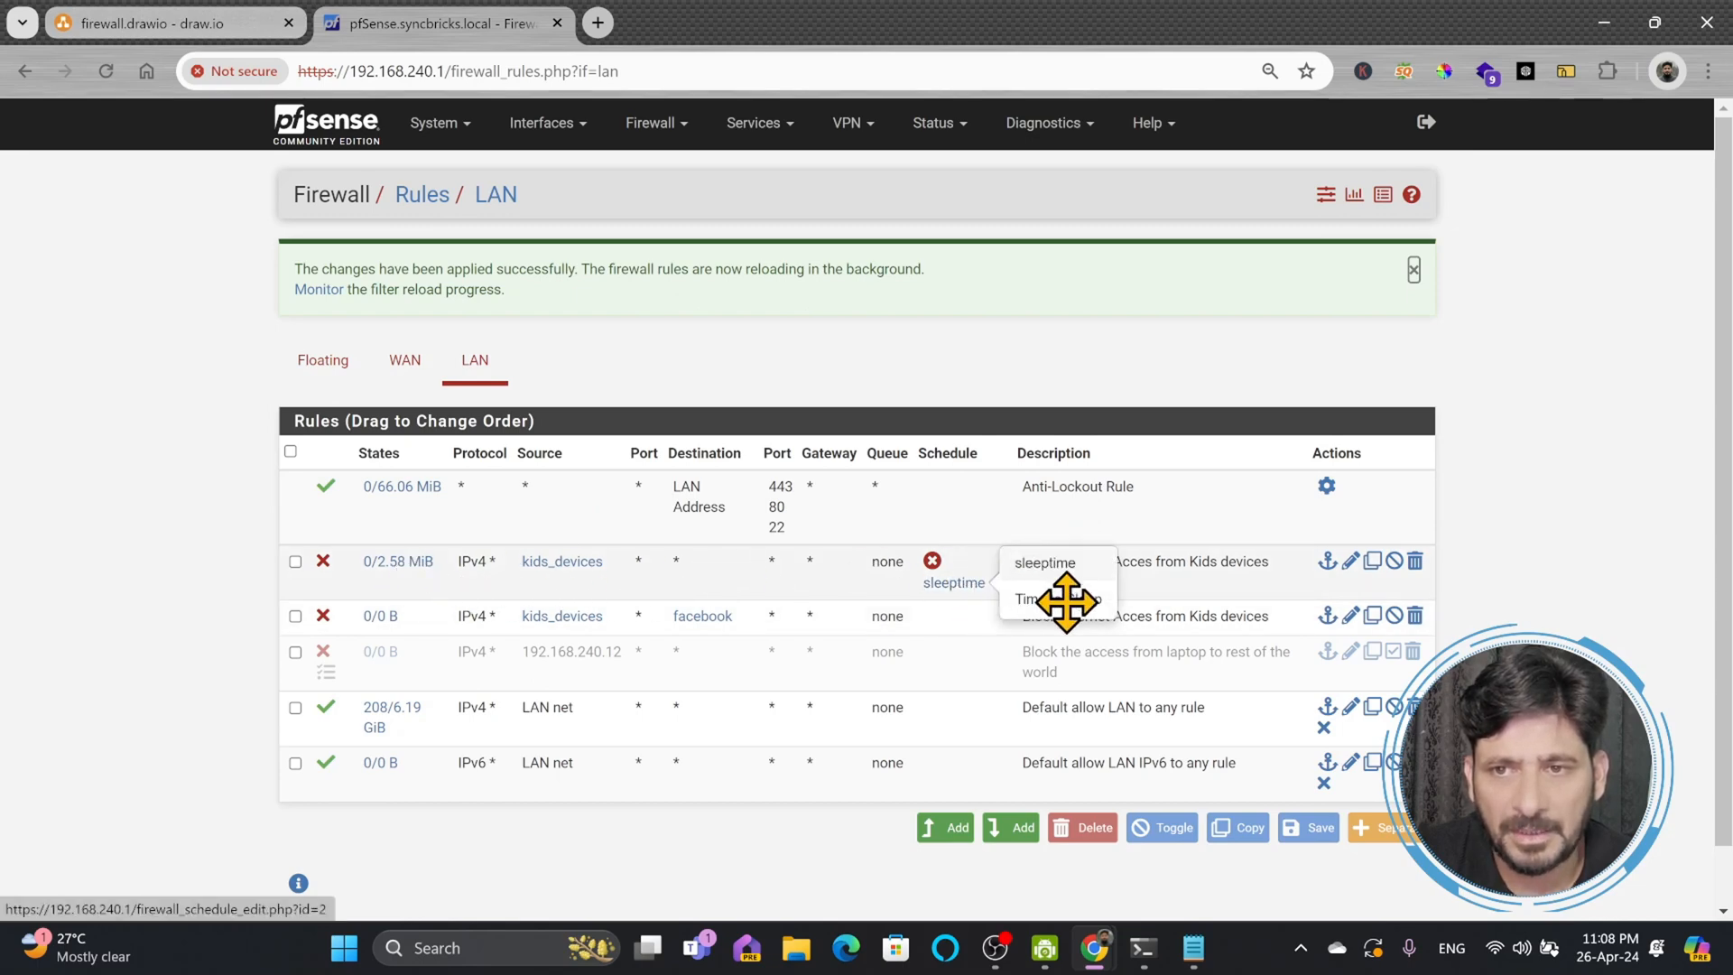
Step: Review the sleeptime schedule's two Mon-Sun night time ranges on its edit page
left_click(953, 583)
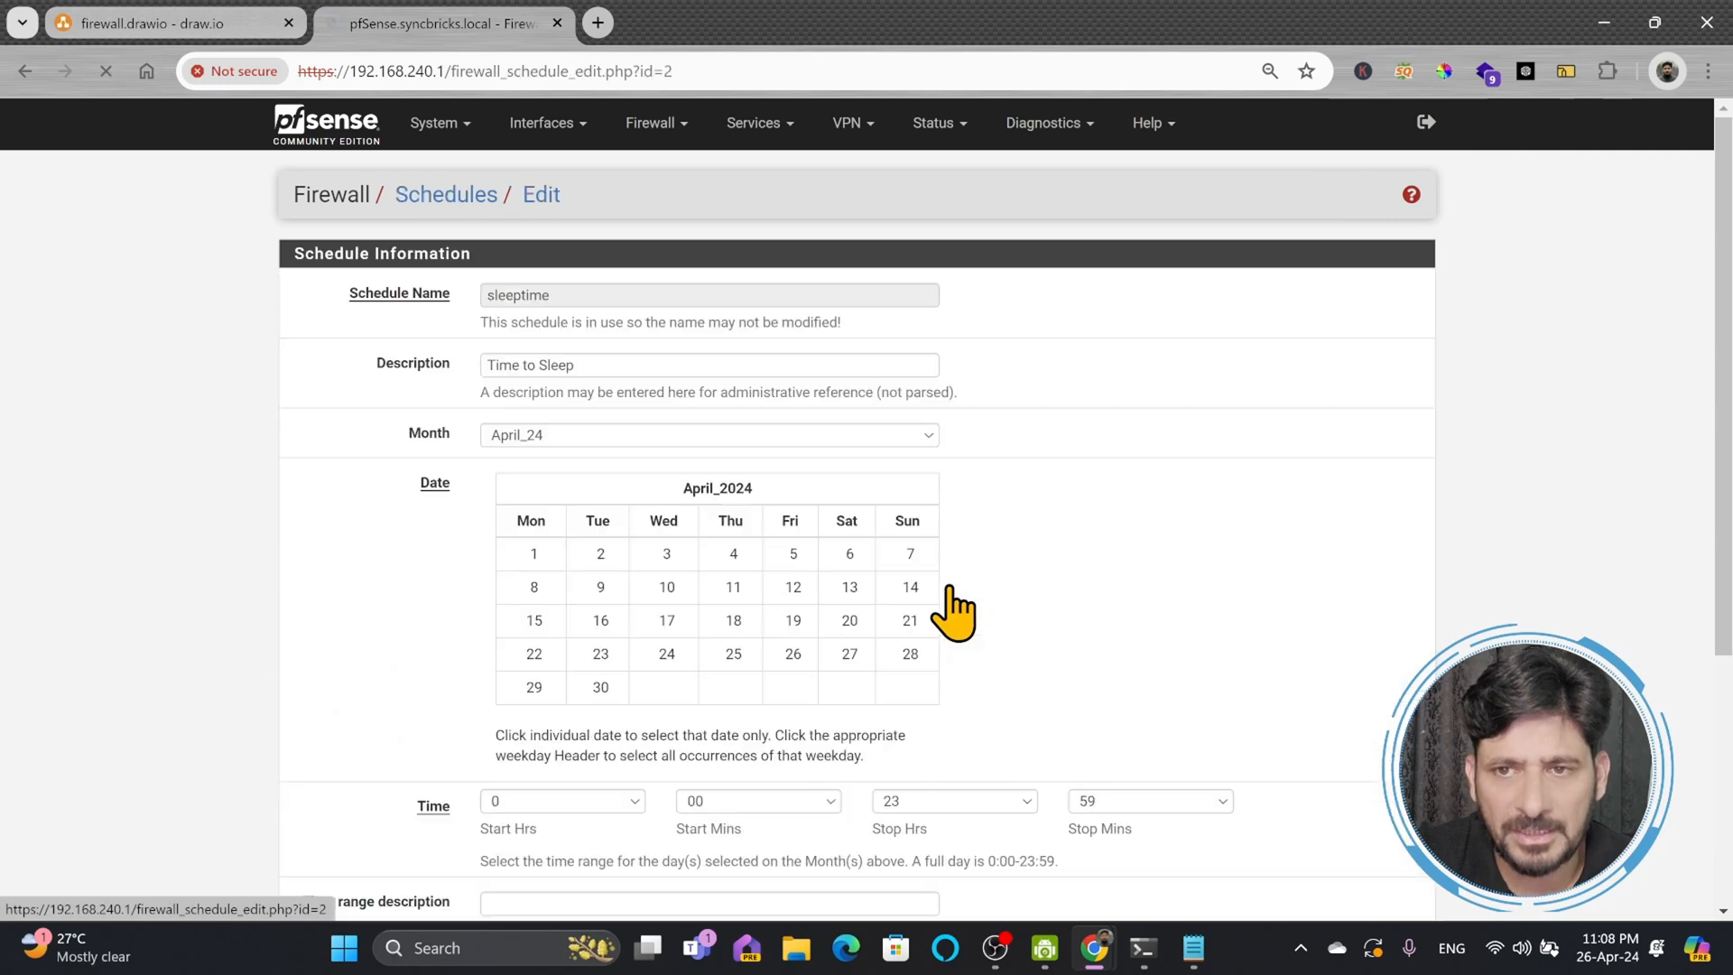
scroll("down", 3)
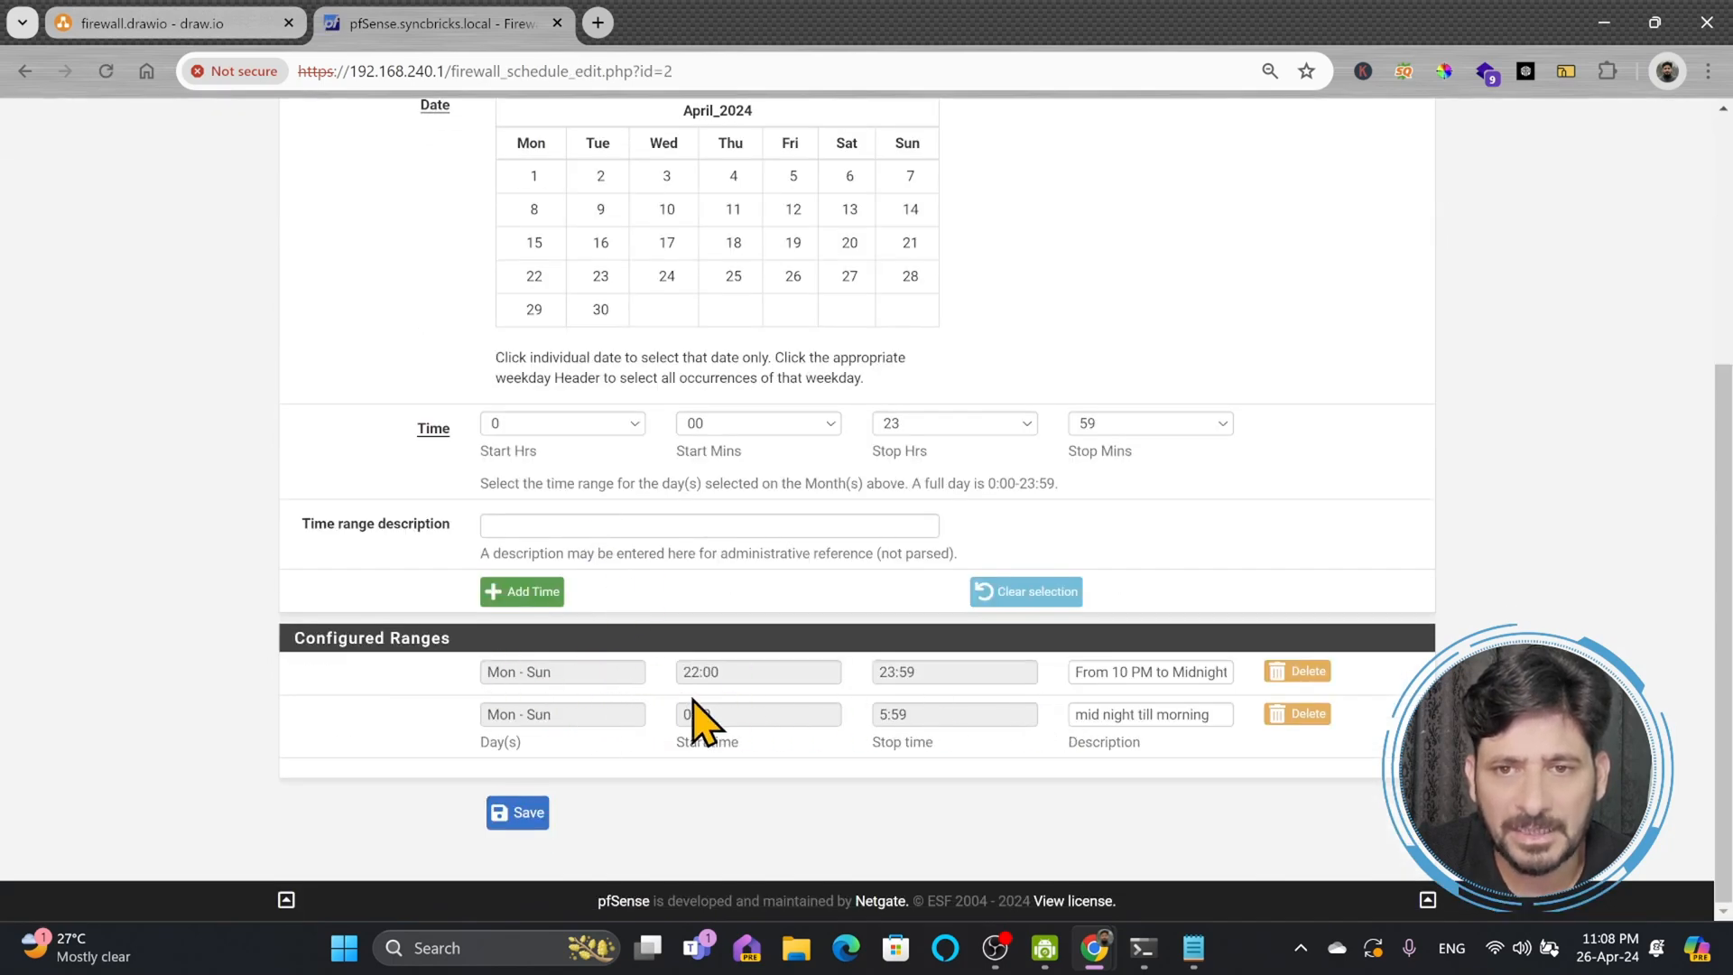
left_click(652, 123)
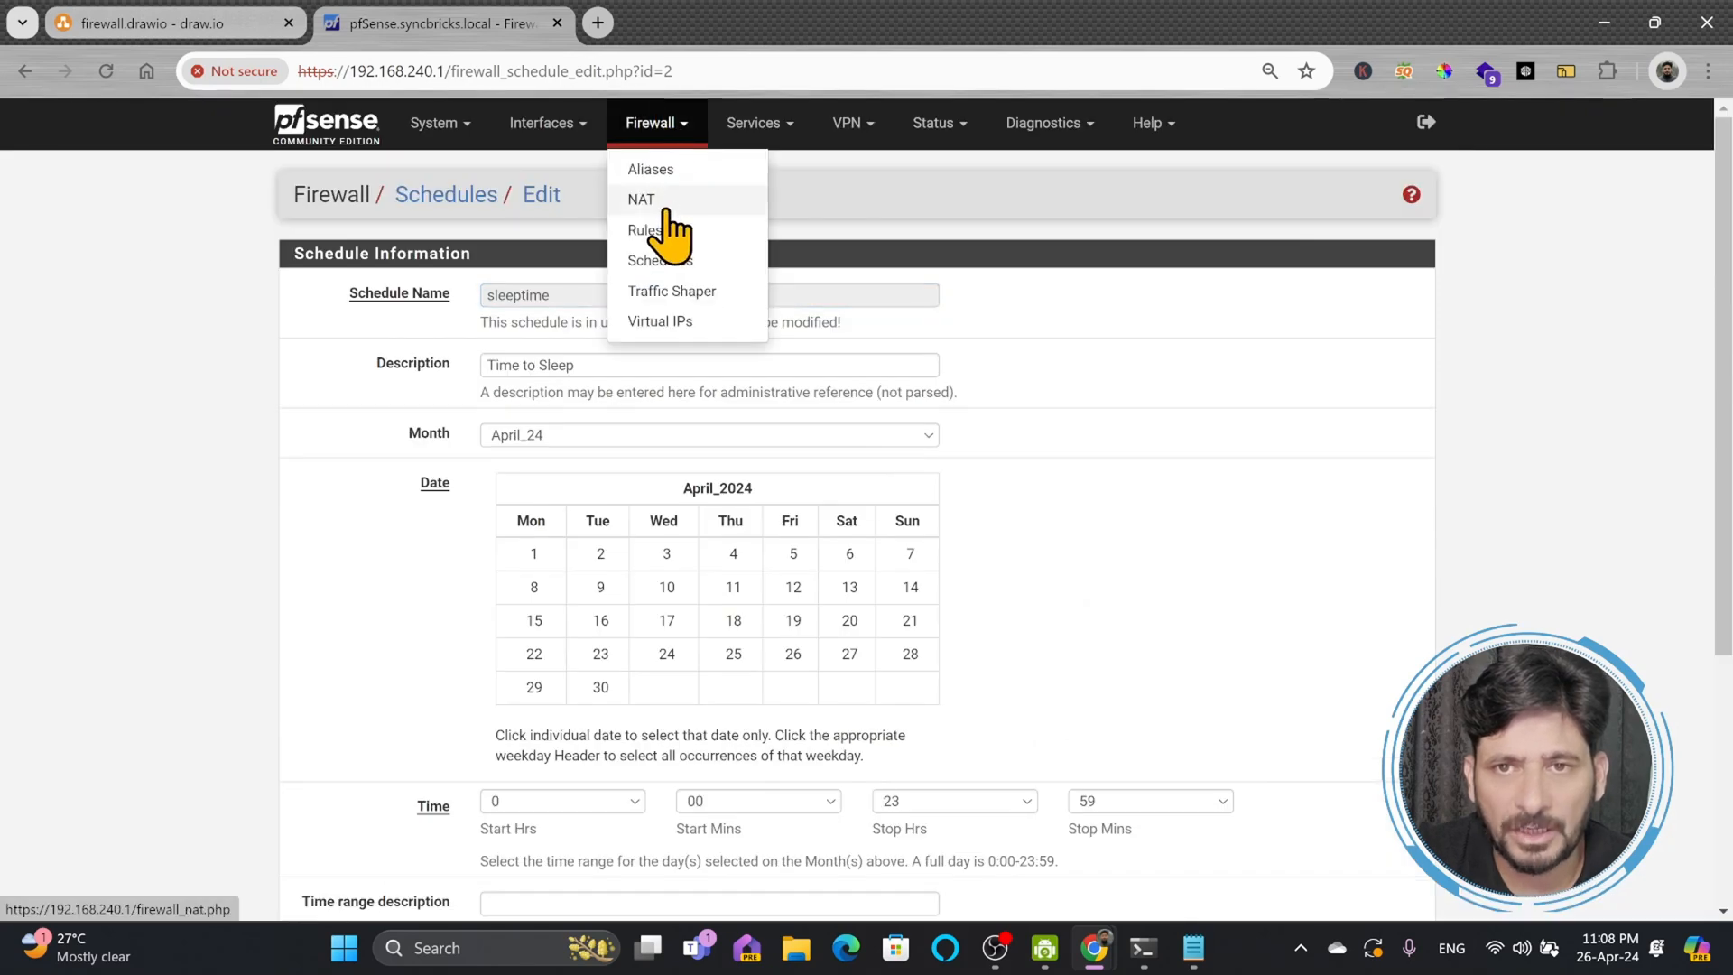
Step: Return to the LAN rules to check the kids_devices alias IPs, then start a new browser tab
left_click(646, 229)
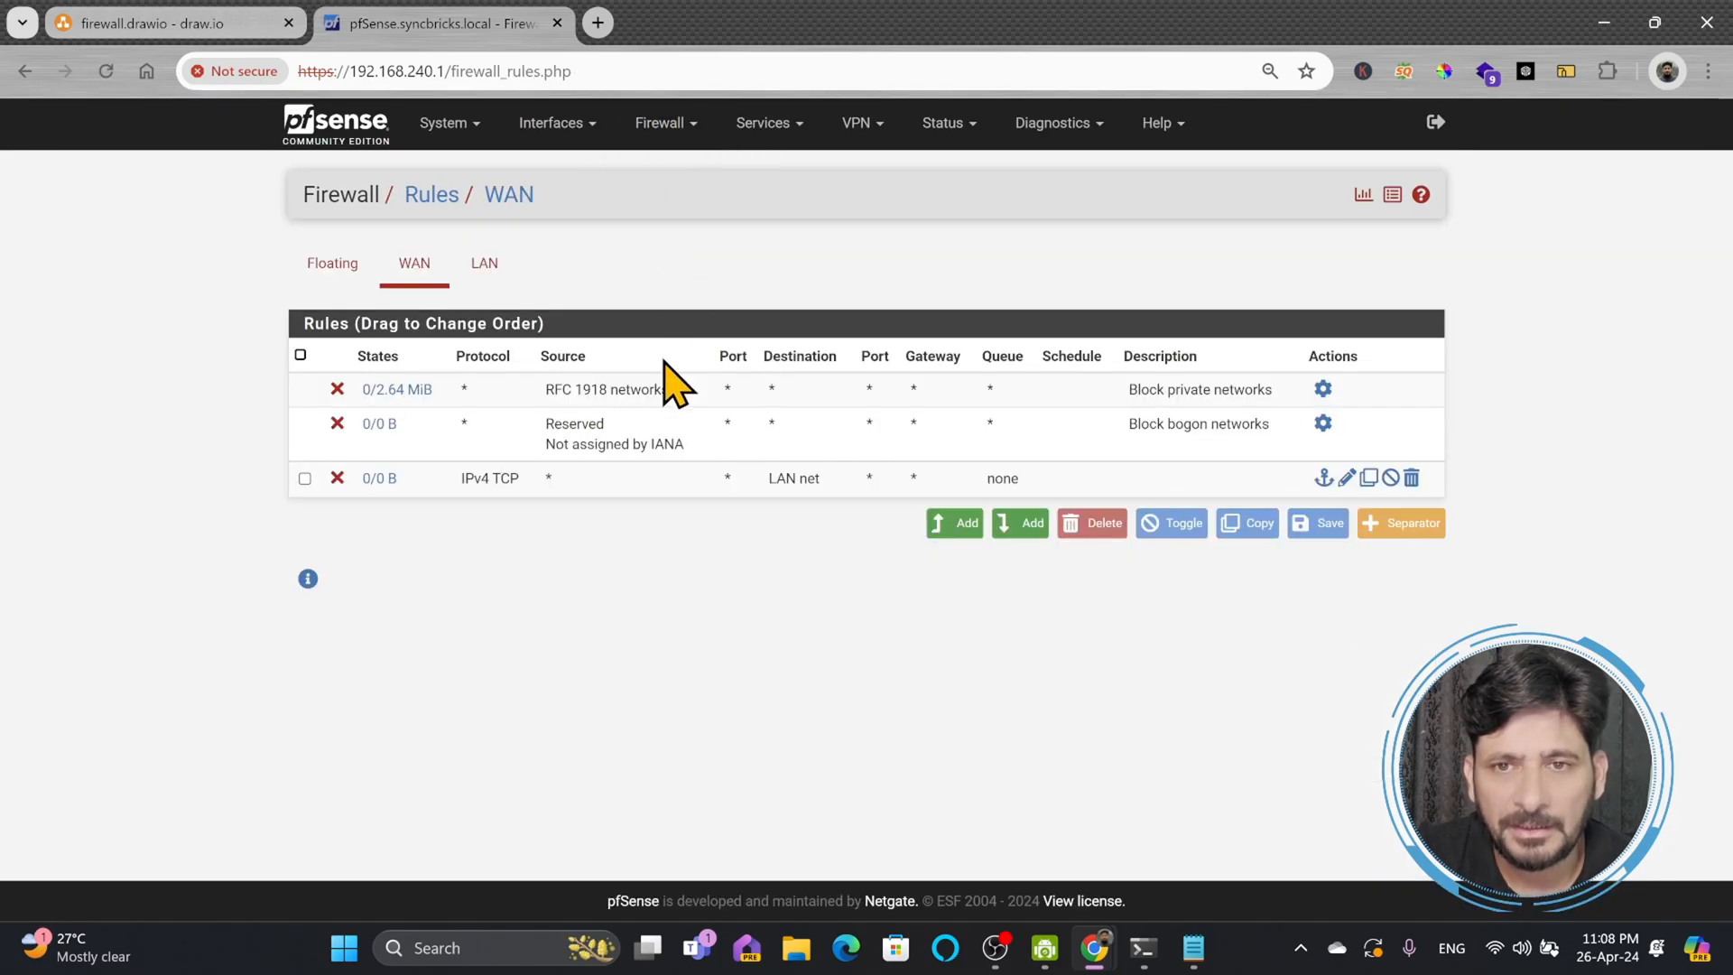
left_click(484, 263)
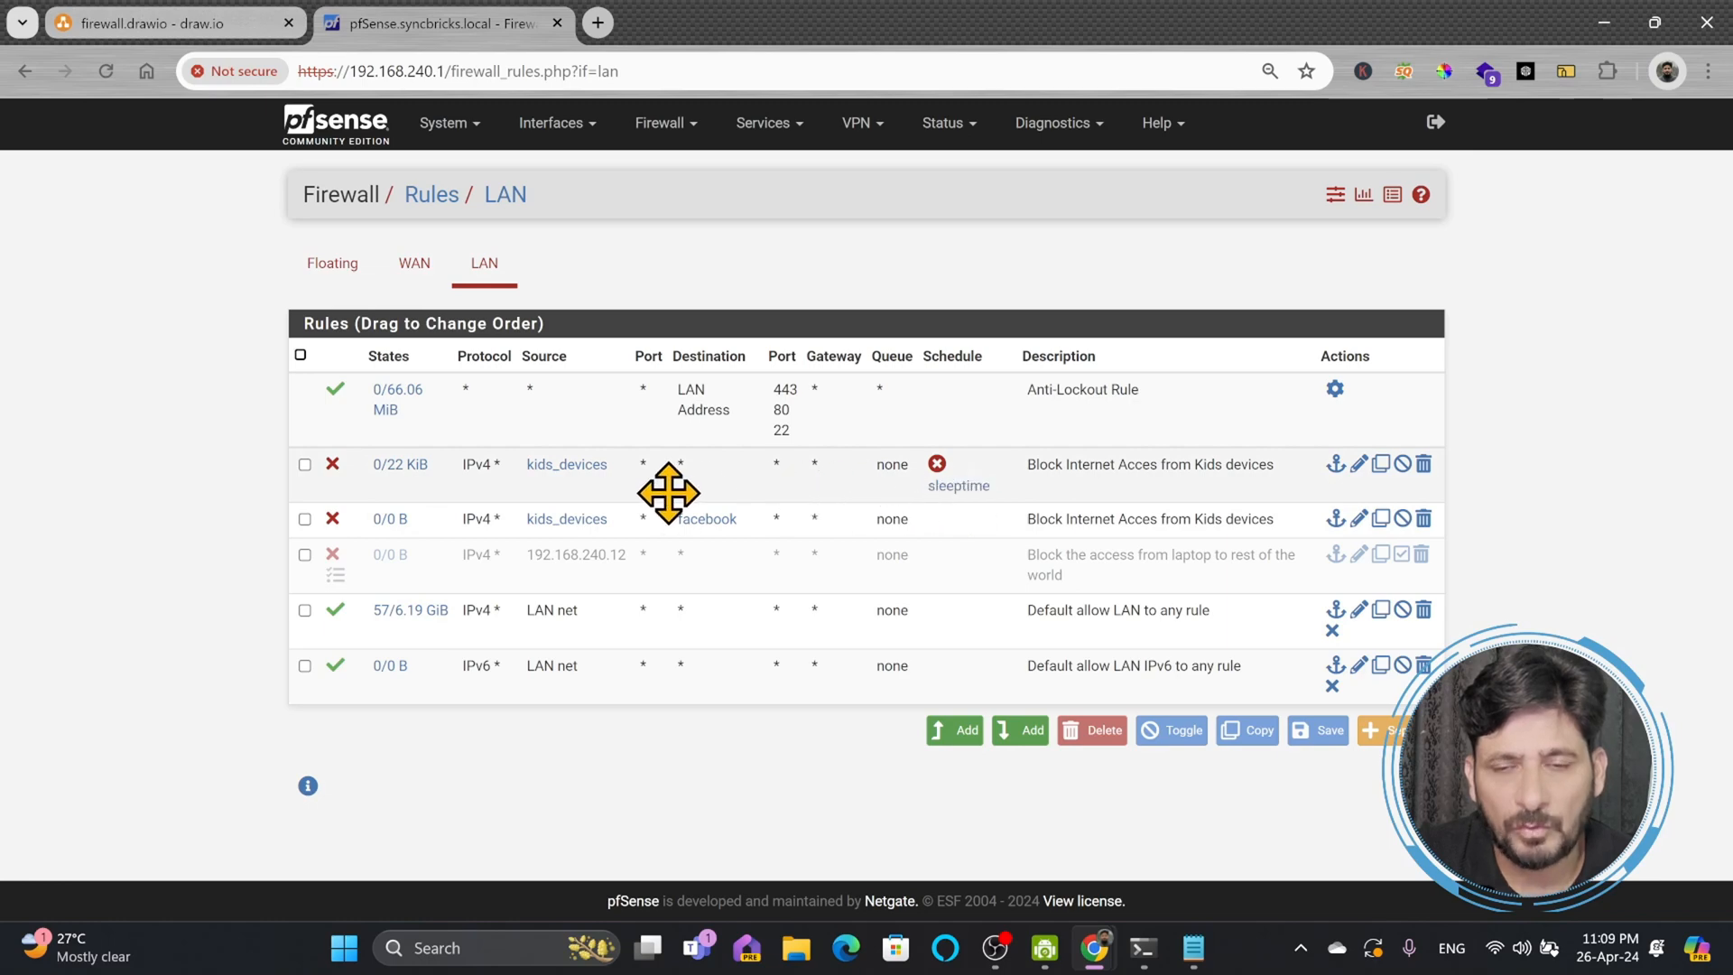
mouse_move(525, 473)
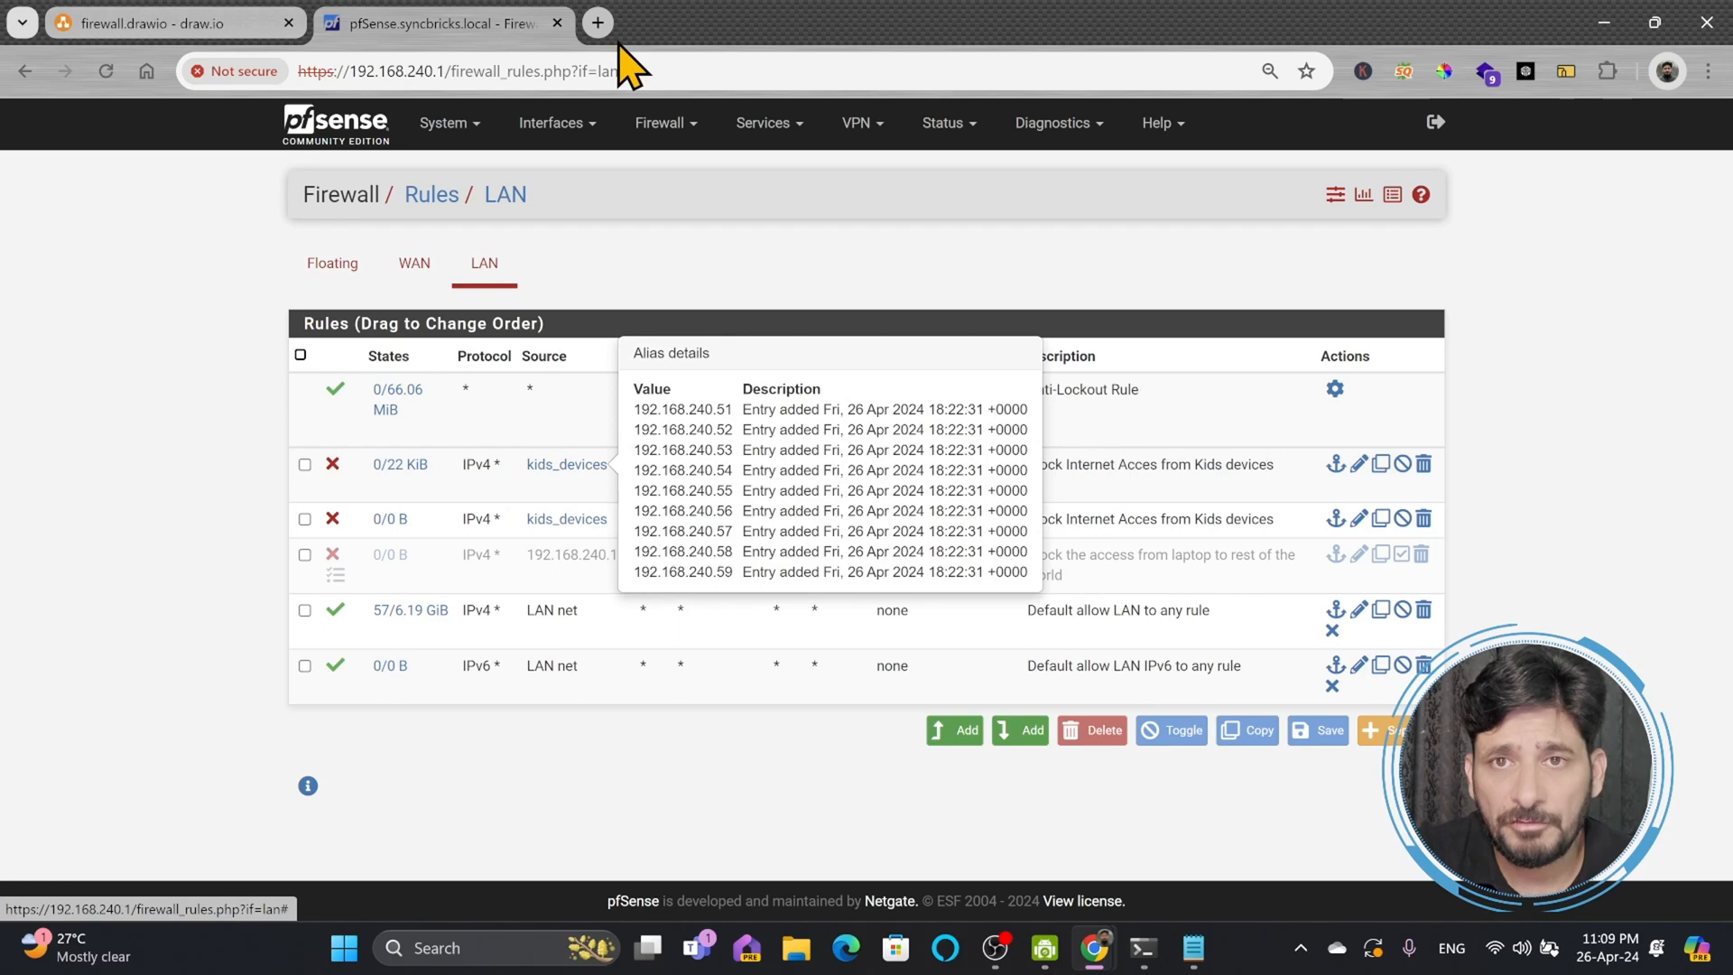
left_click(597, 22)
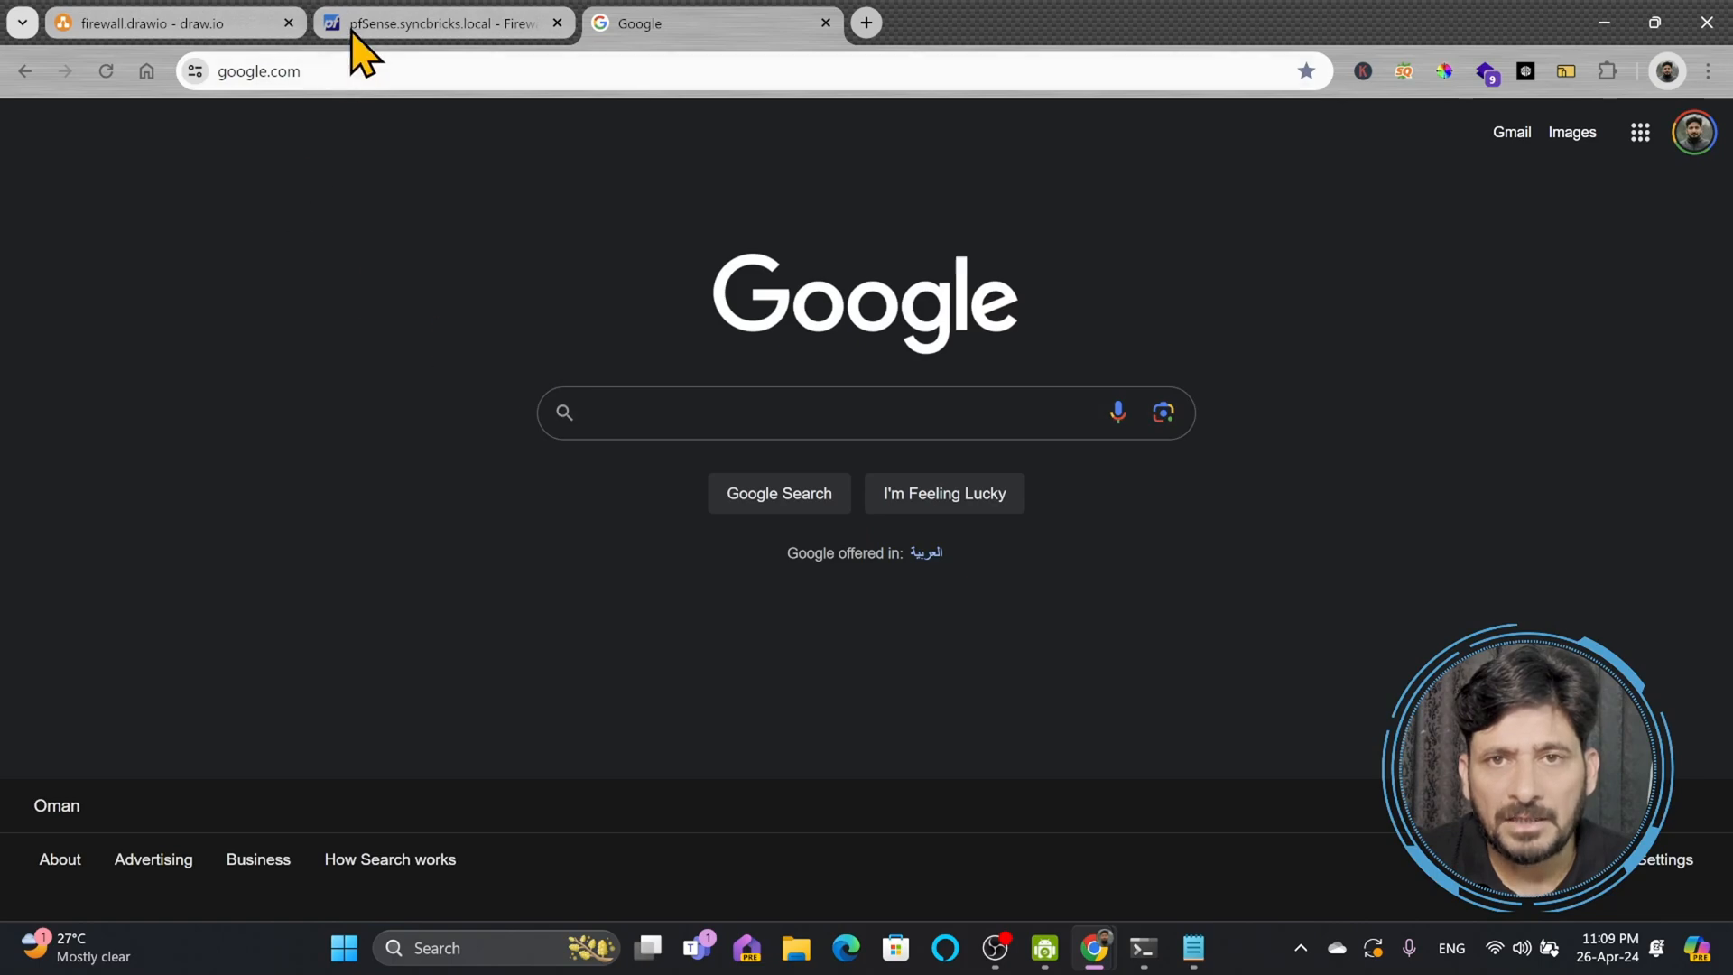
Step: Start a new pass rule with protocol Any and source alias kids_devices
left_click(440, 24)
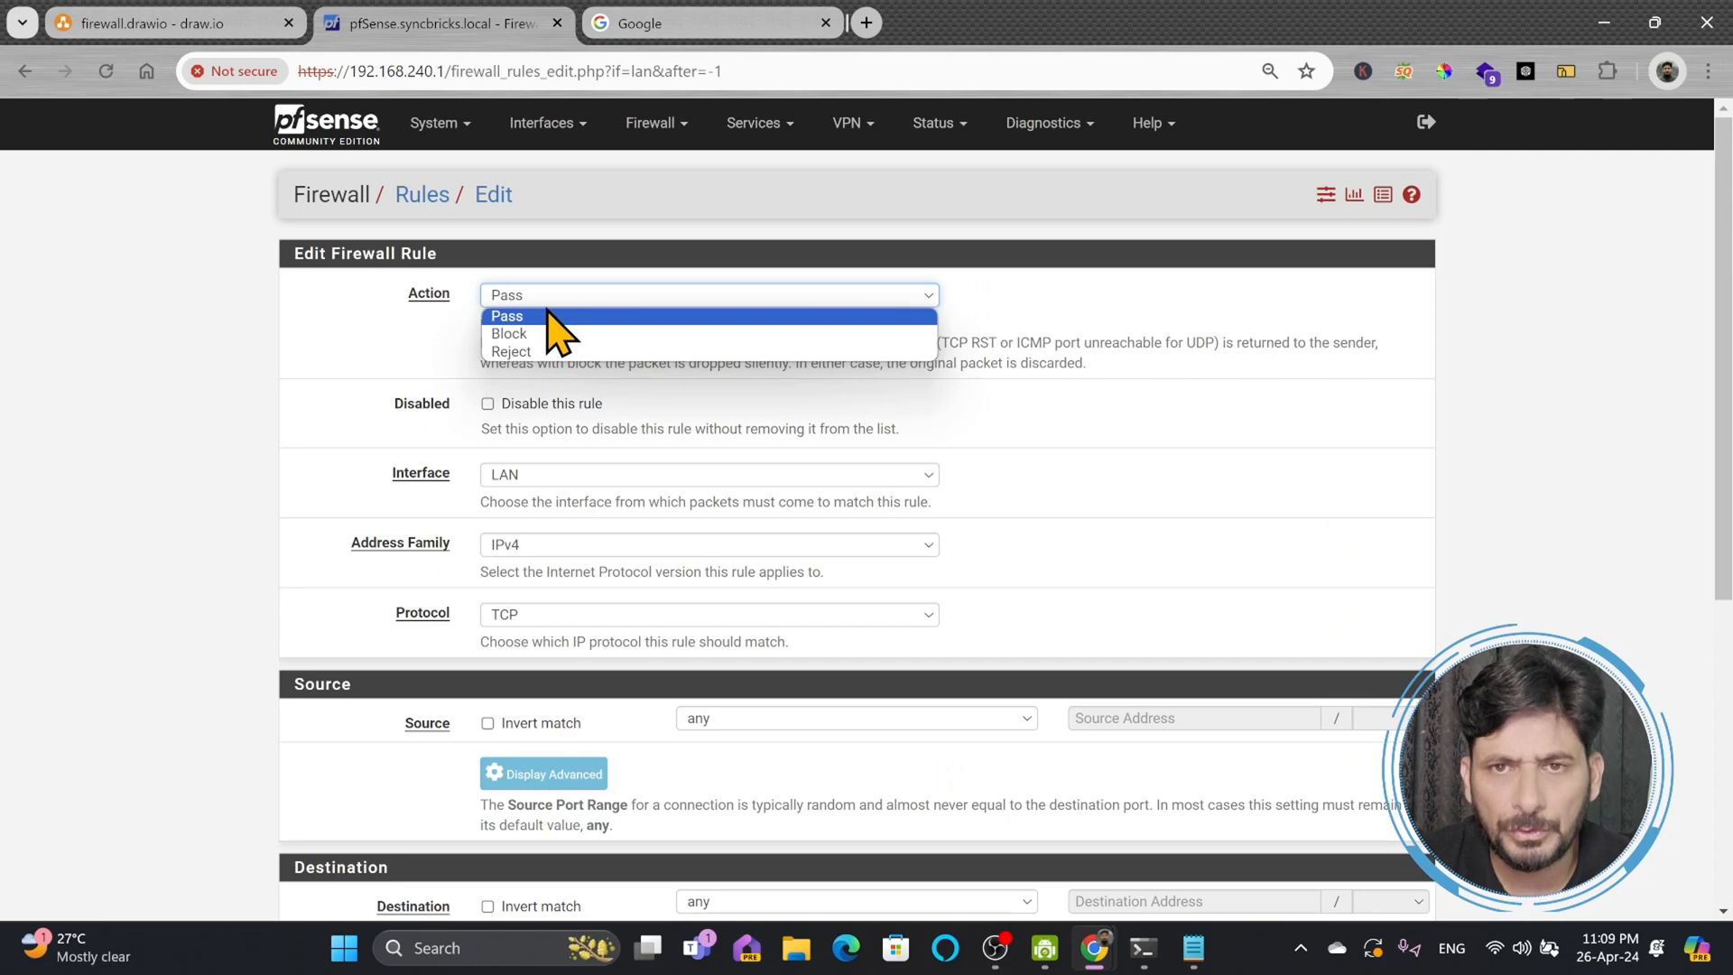
left_click(508, 315)
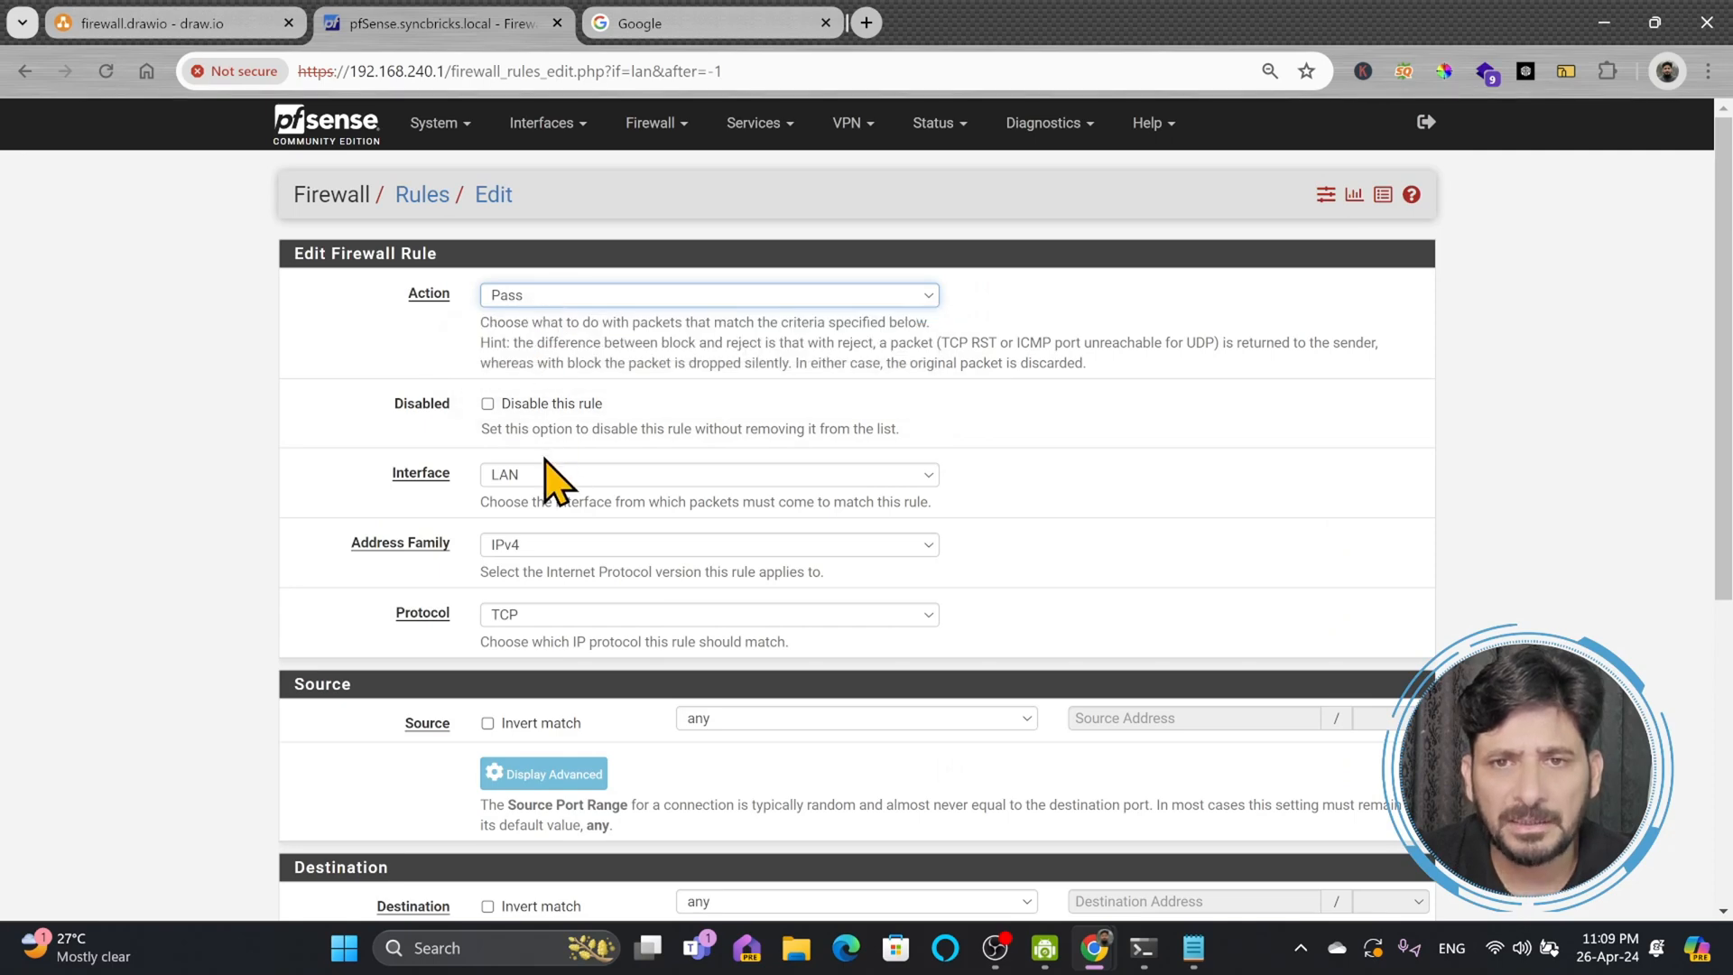
left_click(708, 543)
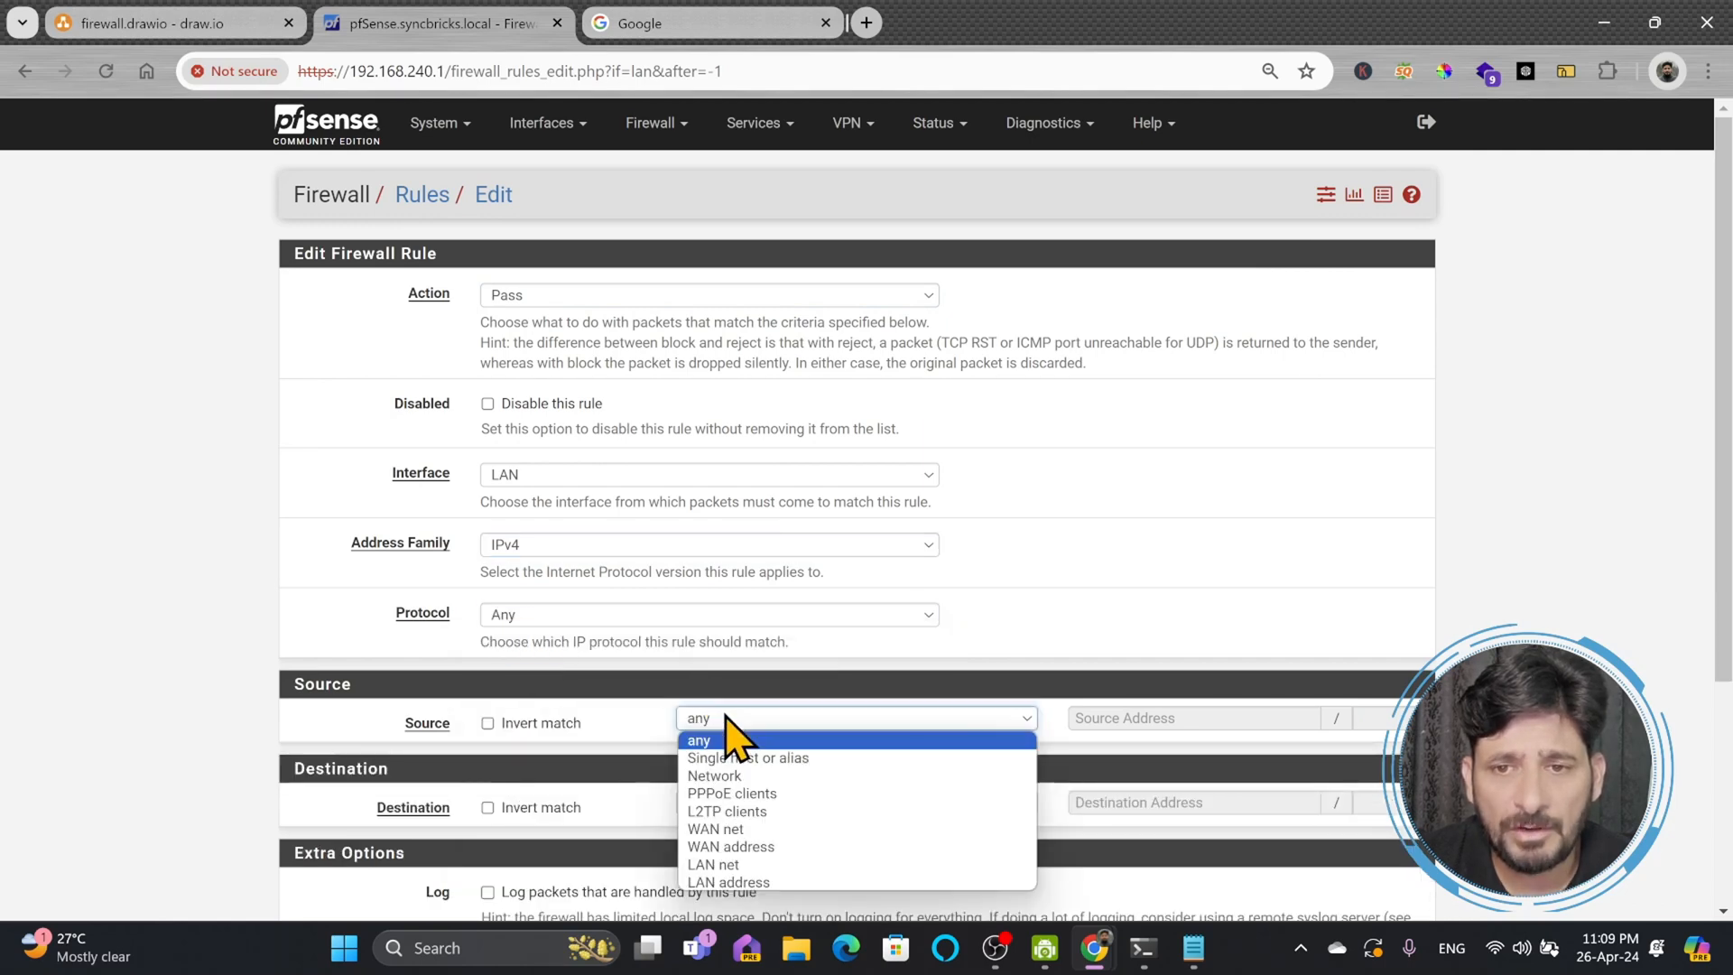
left_click(748, 757)
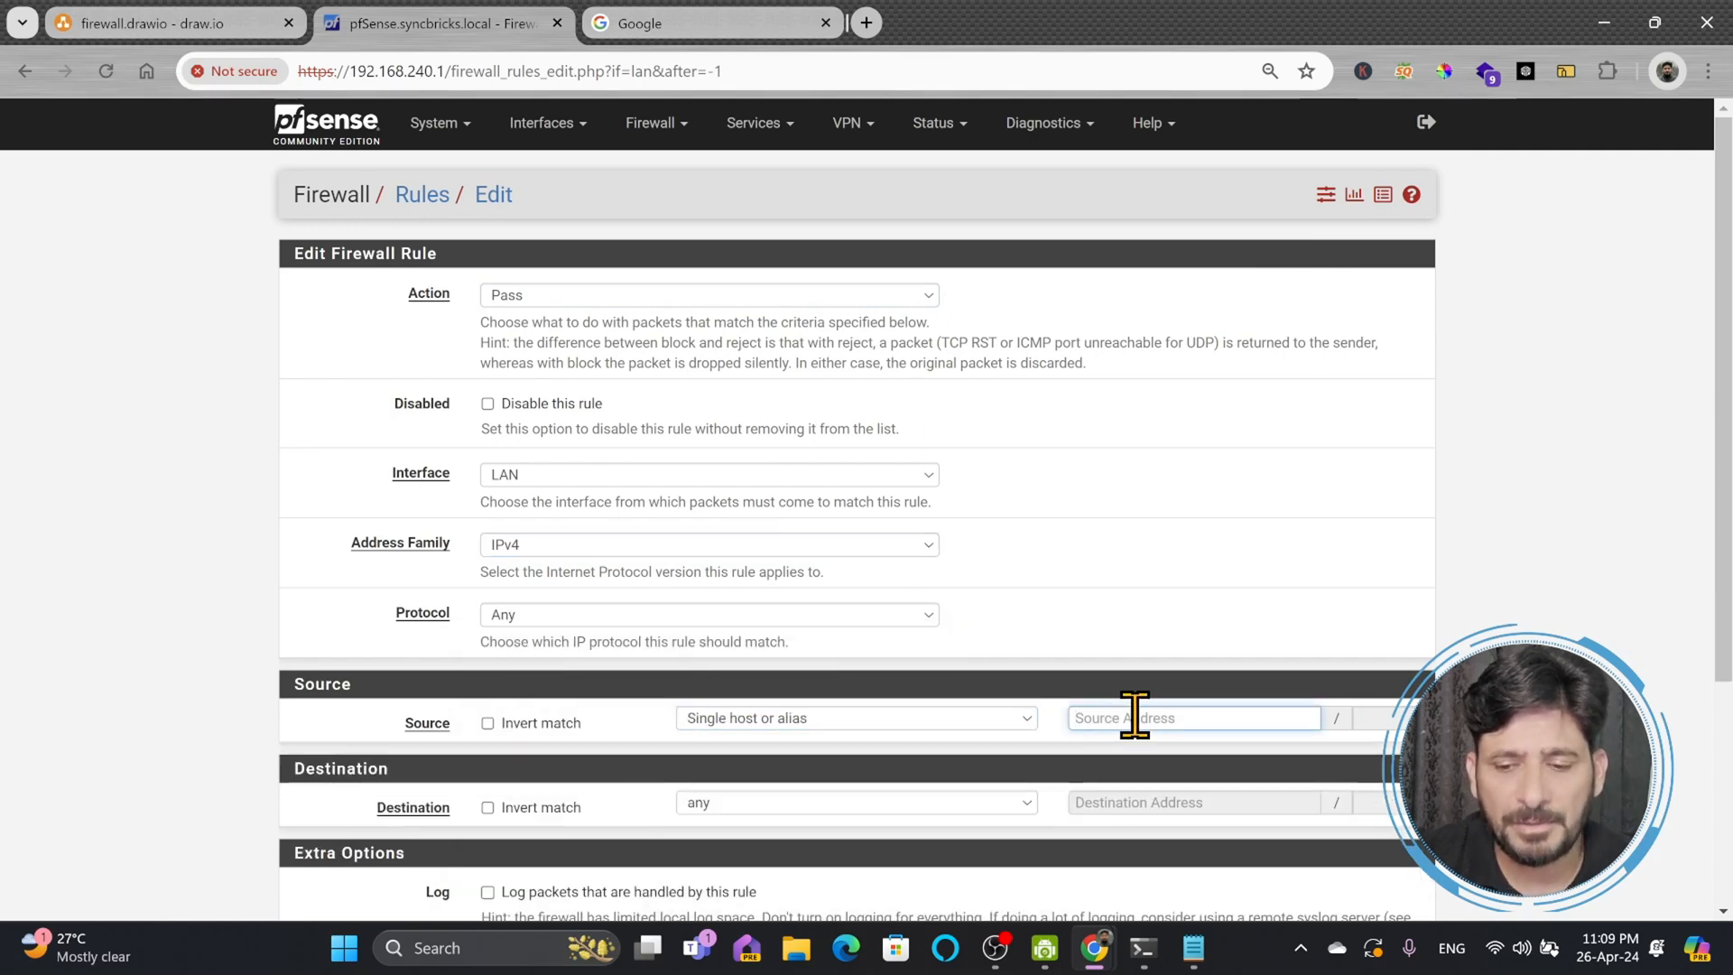
type("kids_devices")
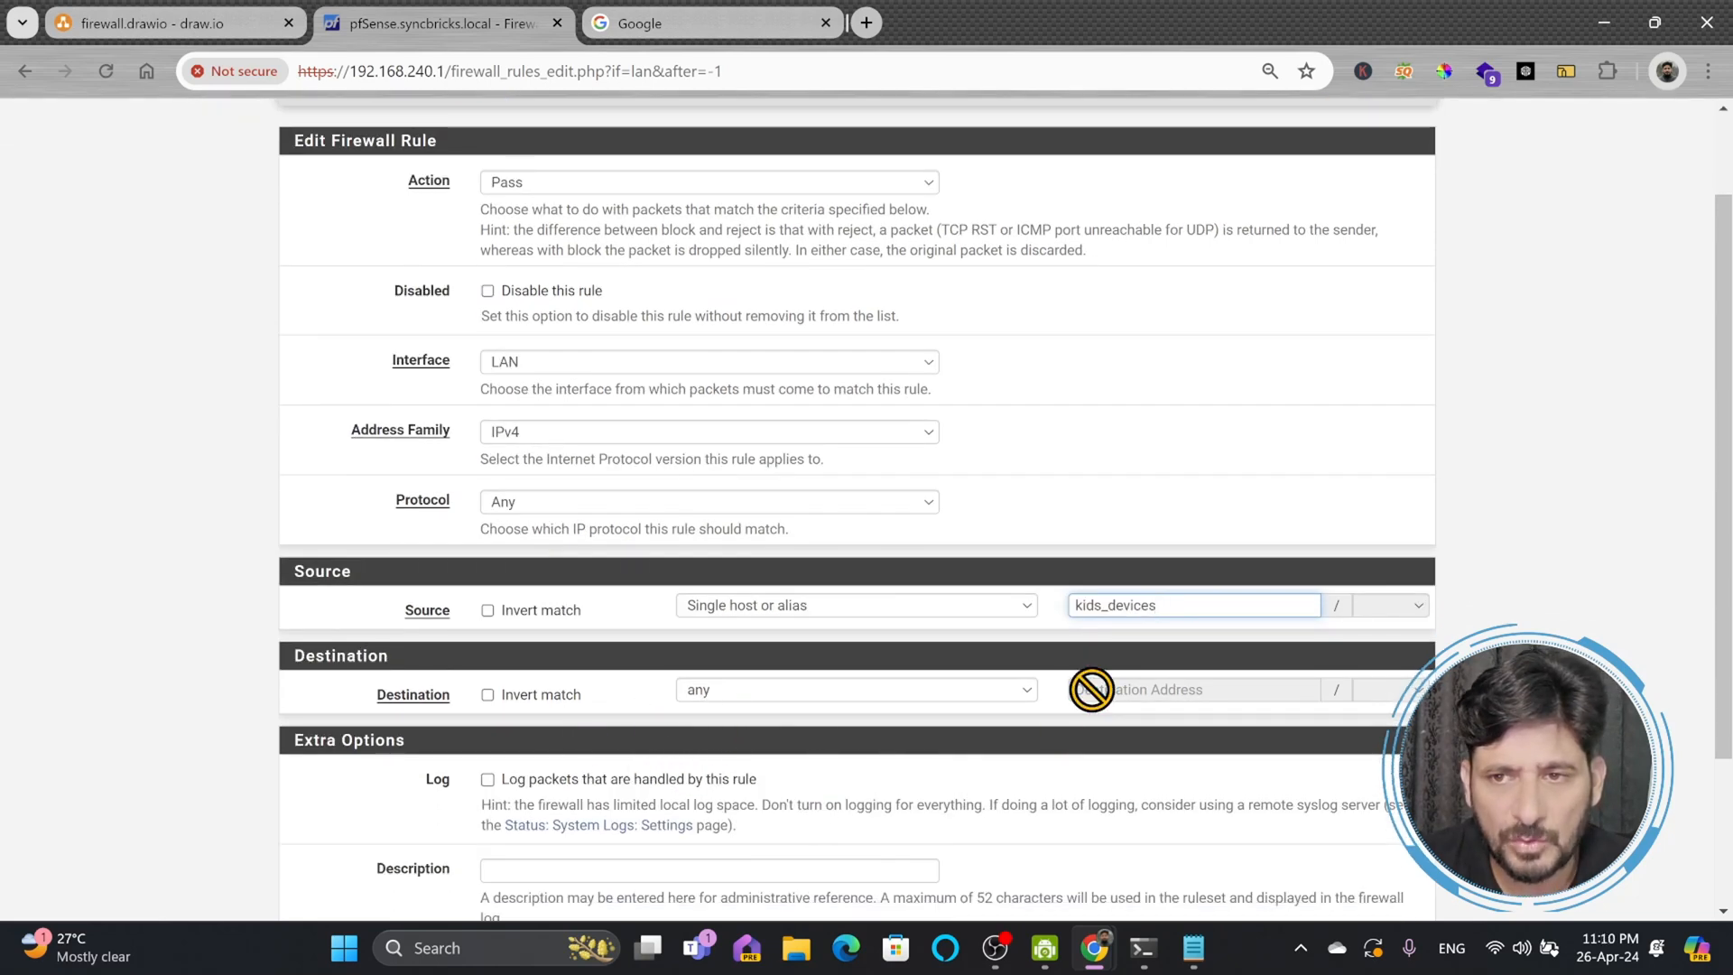
Step: Put the new rule on the school_holidays schedule under advanced options and save it
scroll("up", 3)
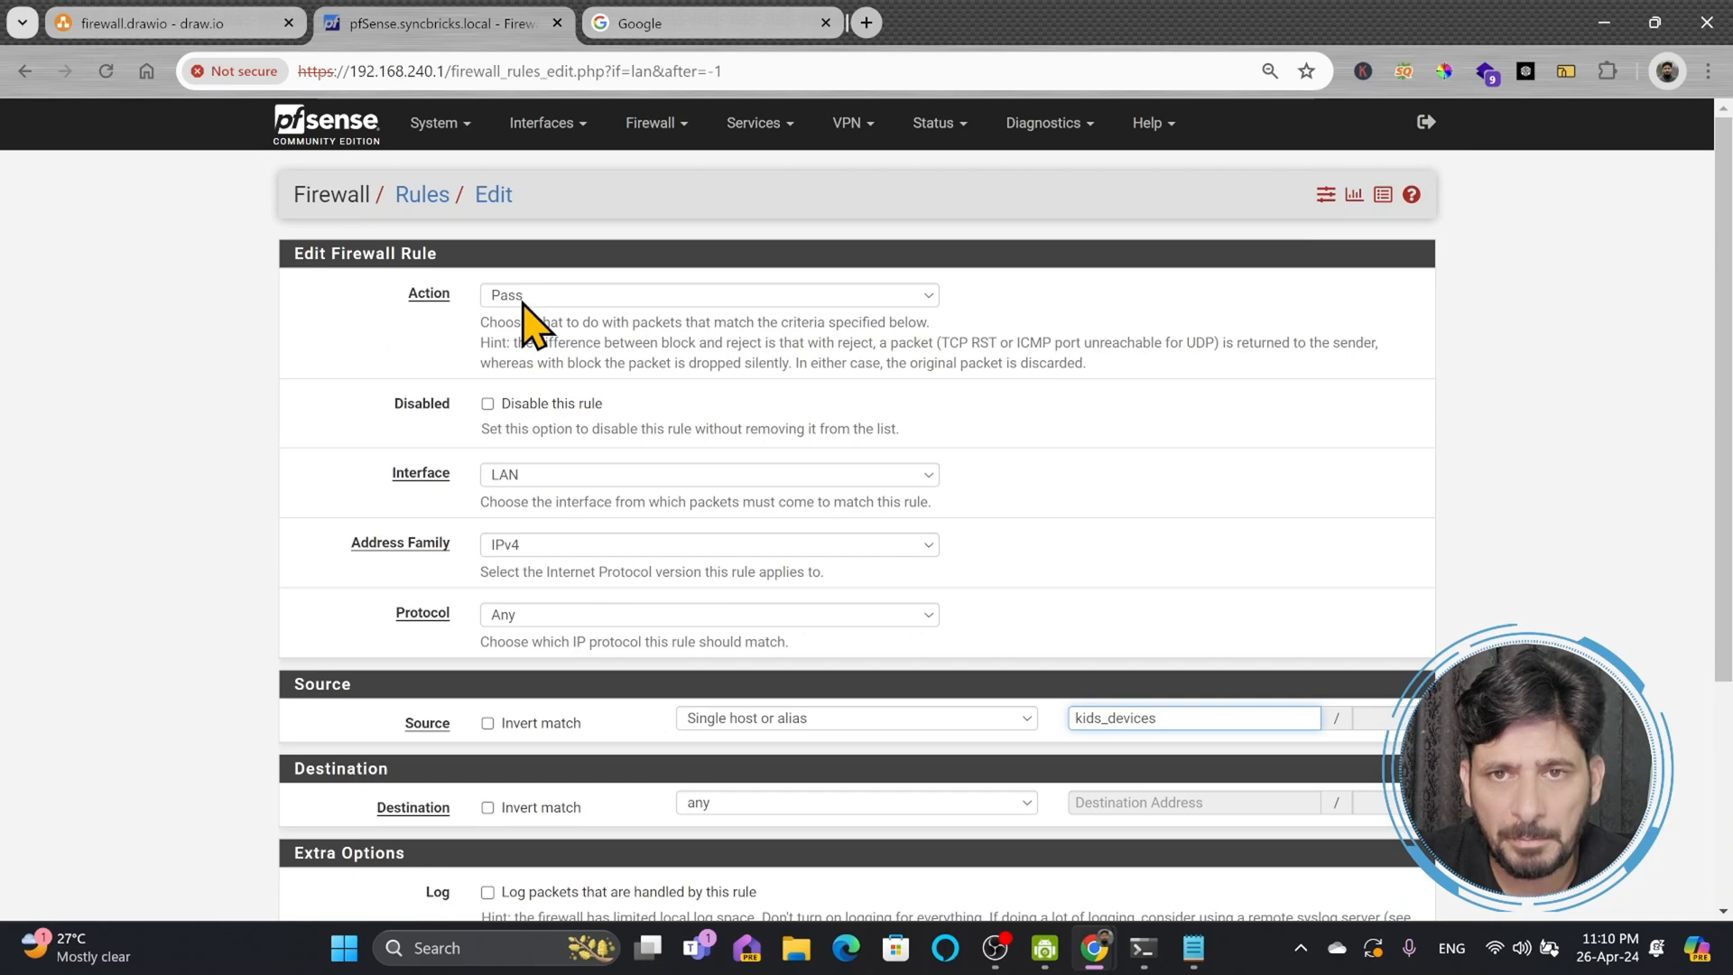
scroll("down", 3)
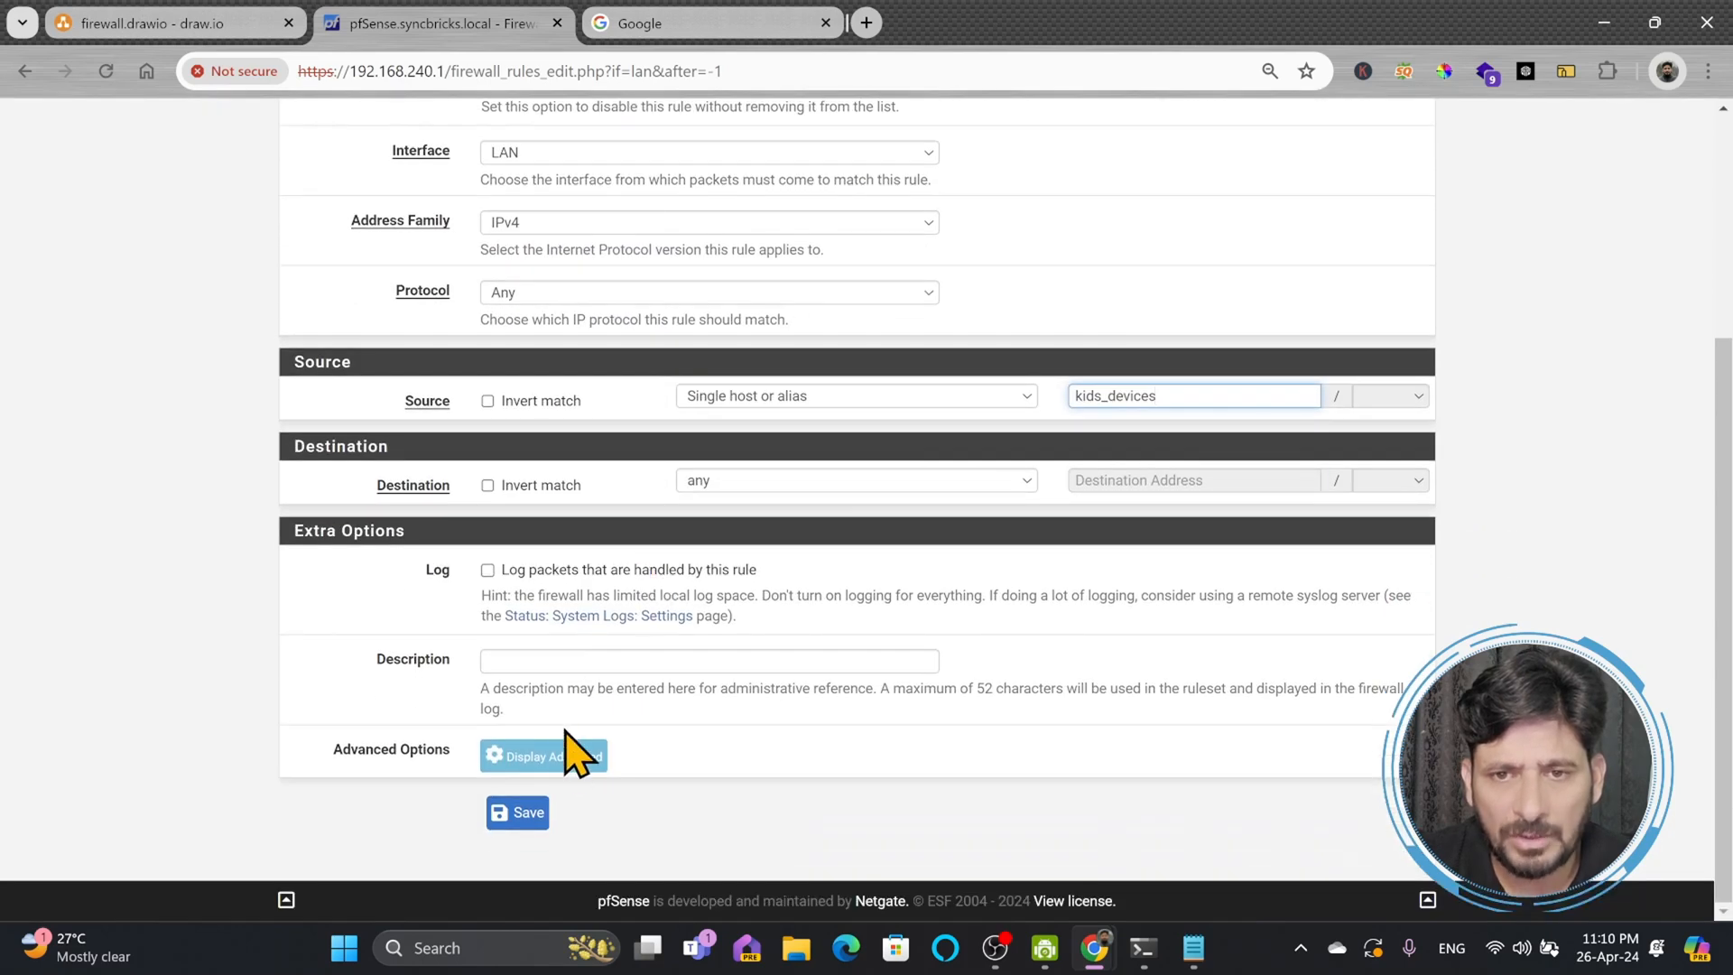
left_click(707, 432)
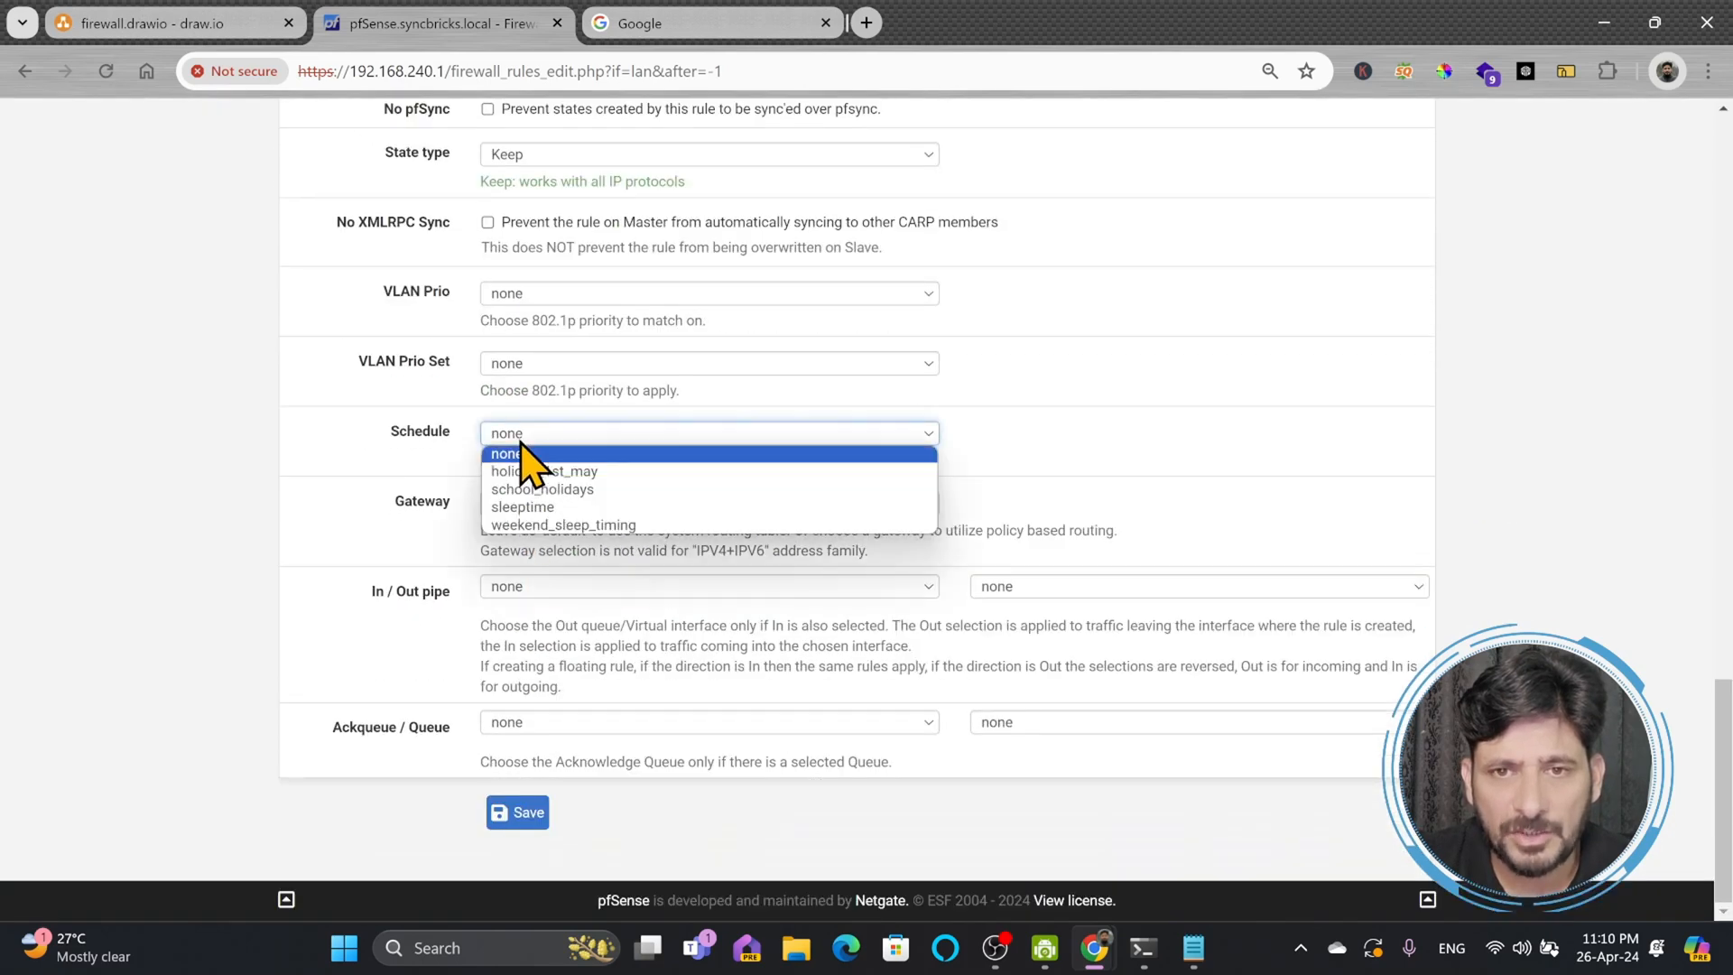
left_click(544, 489)
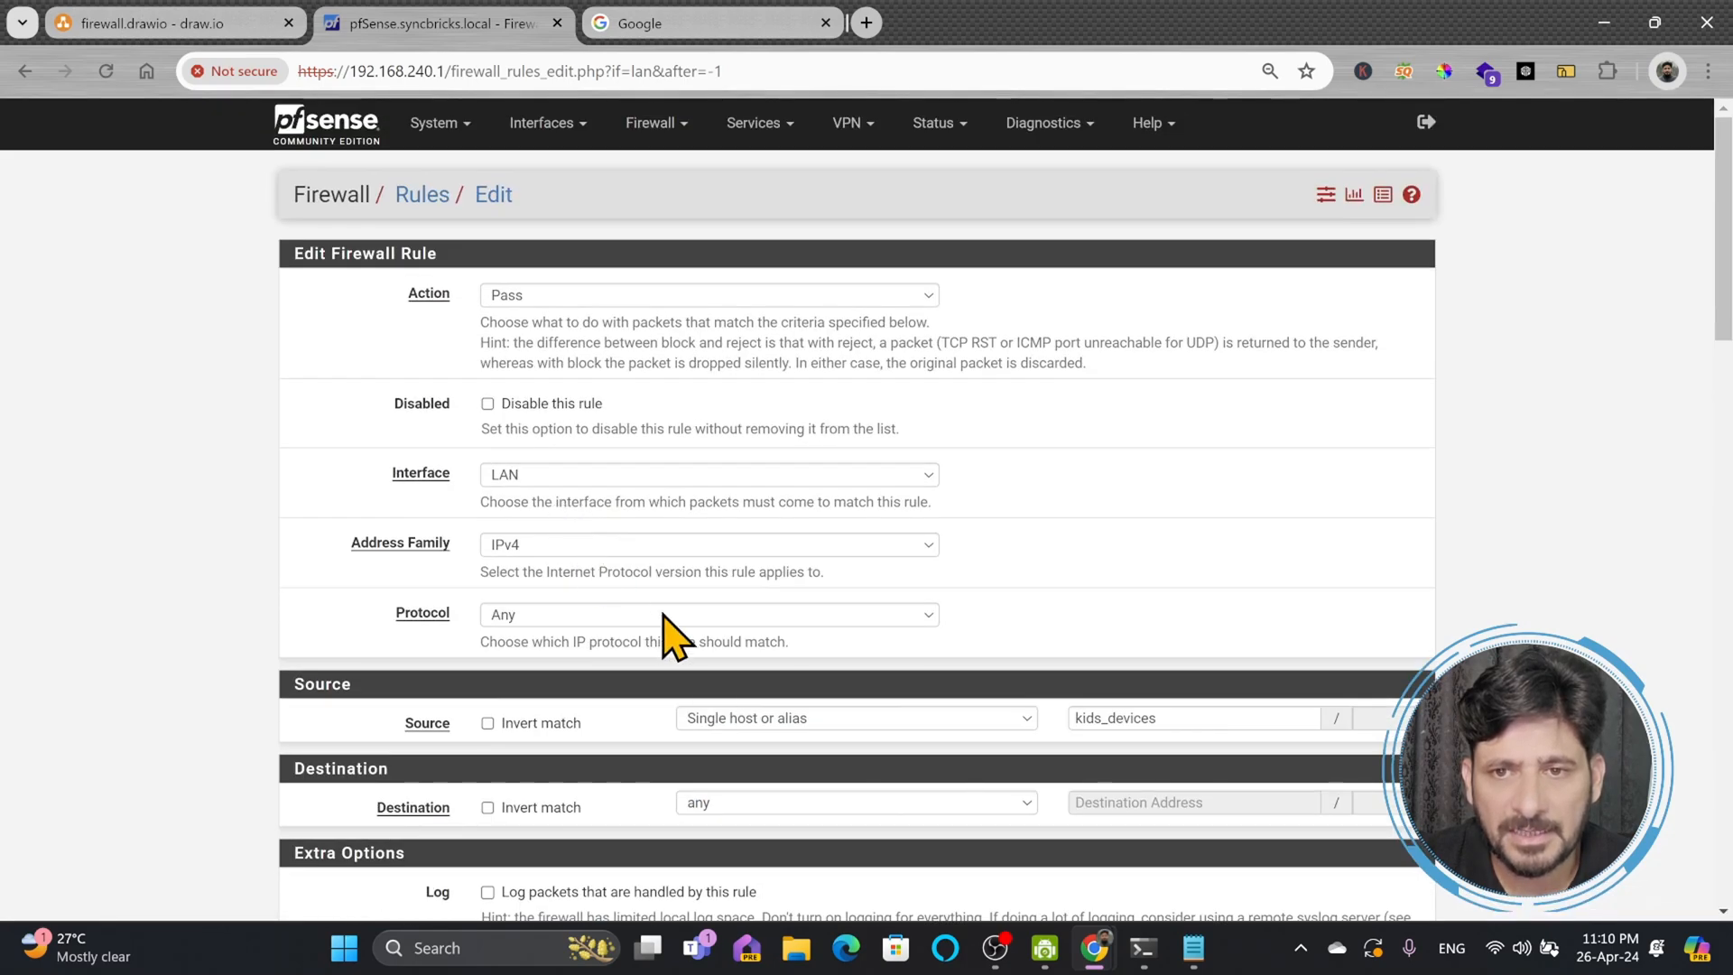
mouse_move(890, 756)
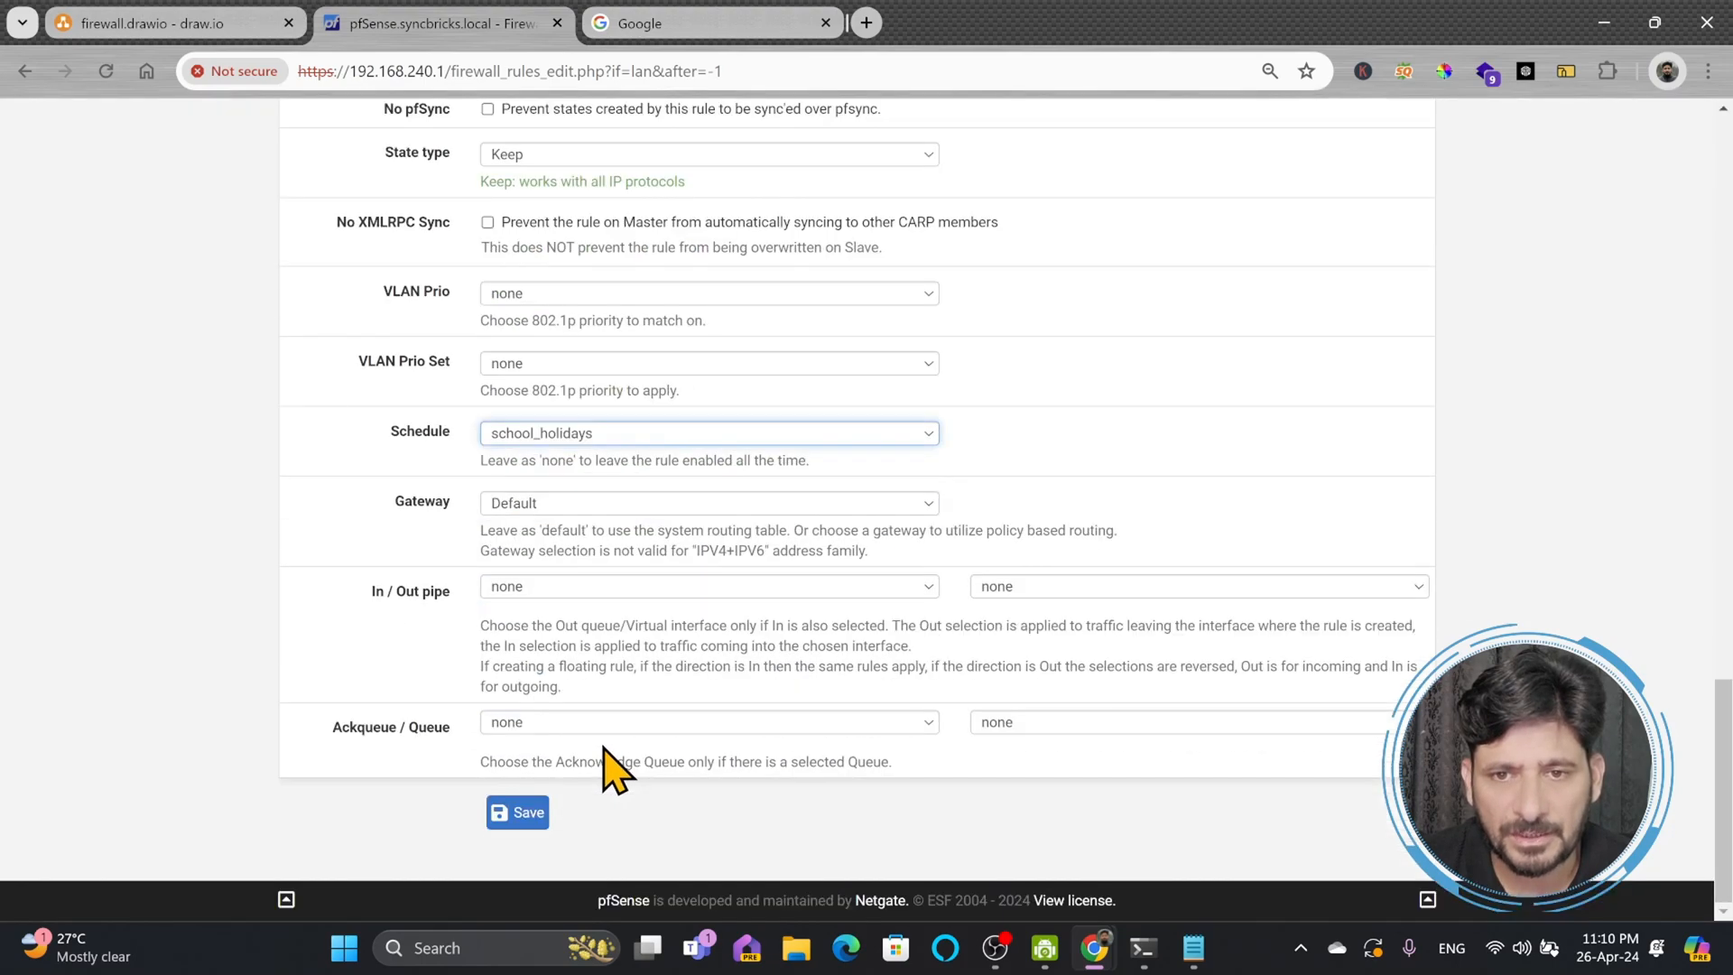
left_click(516, 811)
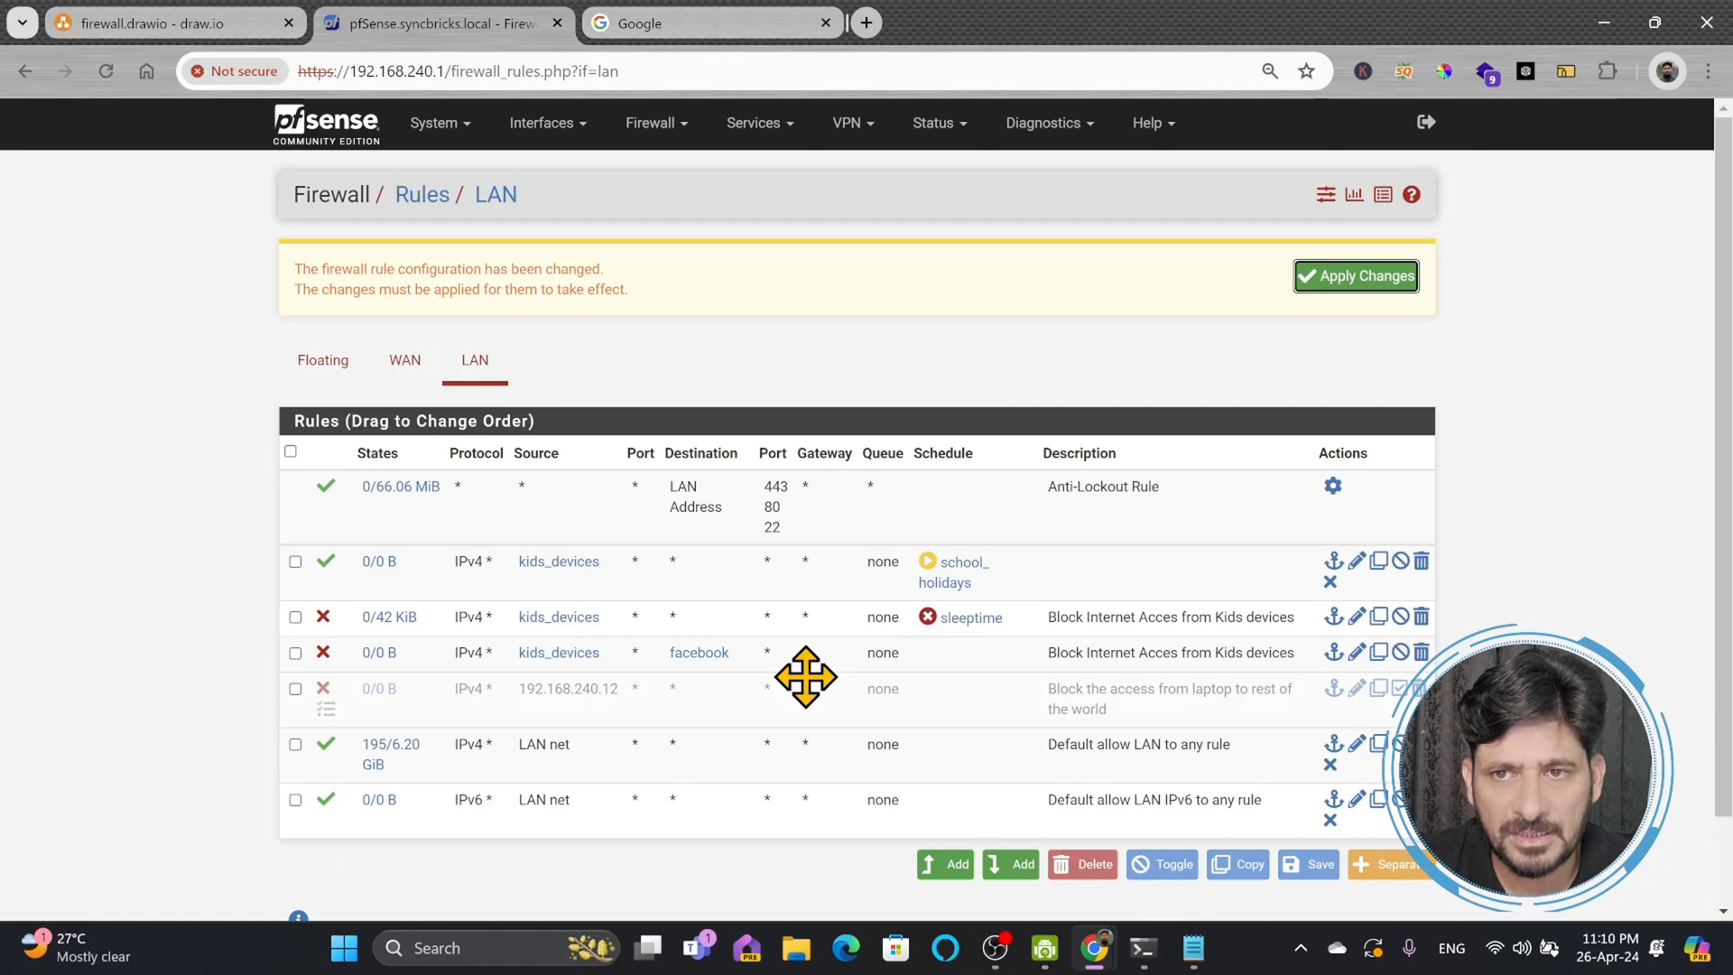
Step: Apply the changed LAN rules so the firewall reloads them
left_click(1355, 275)
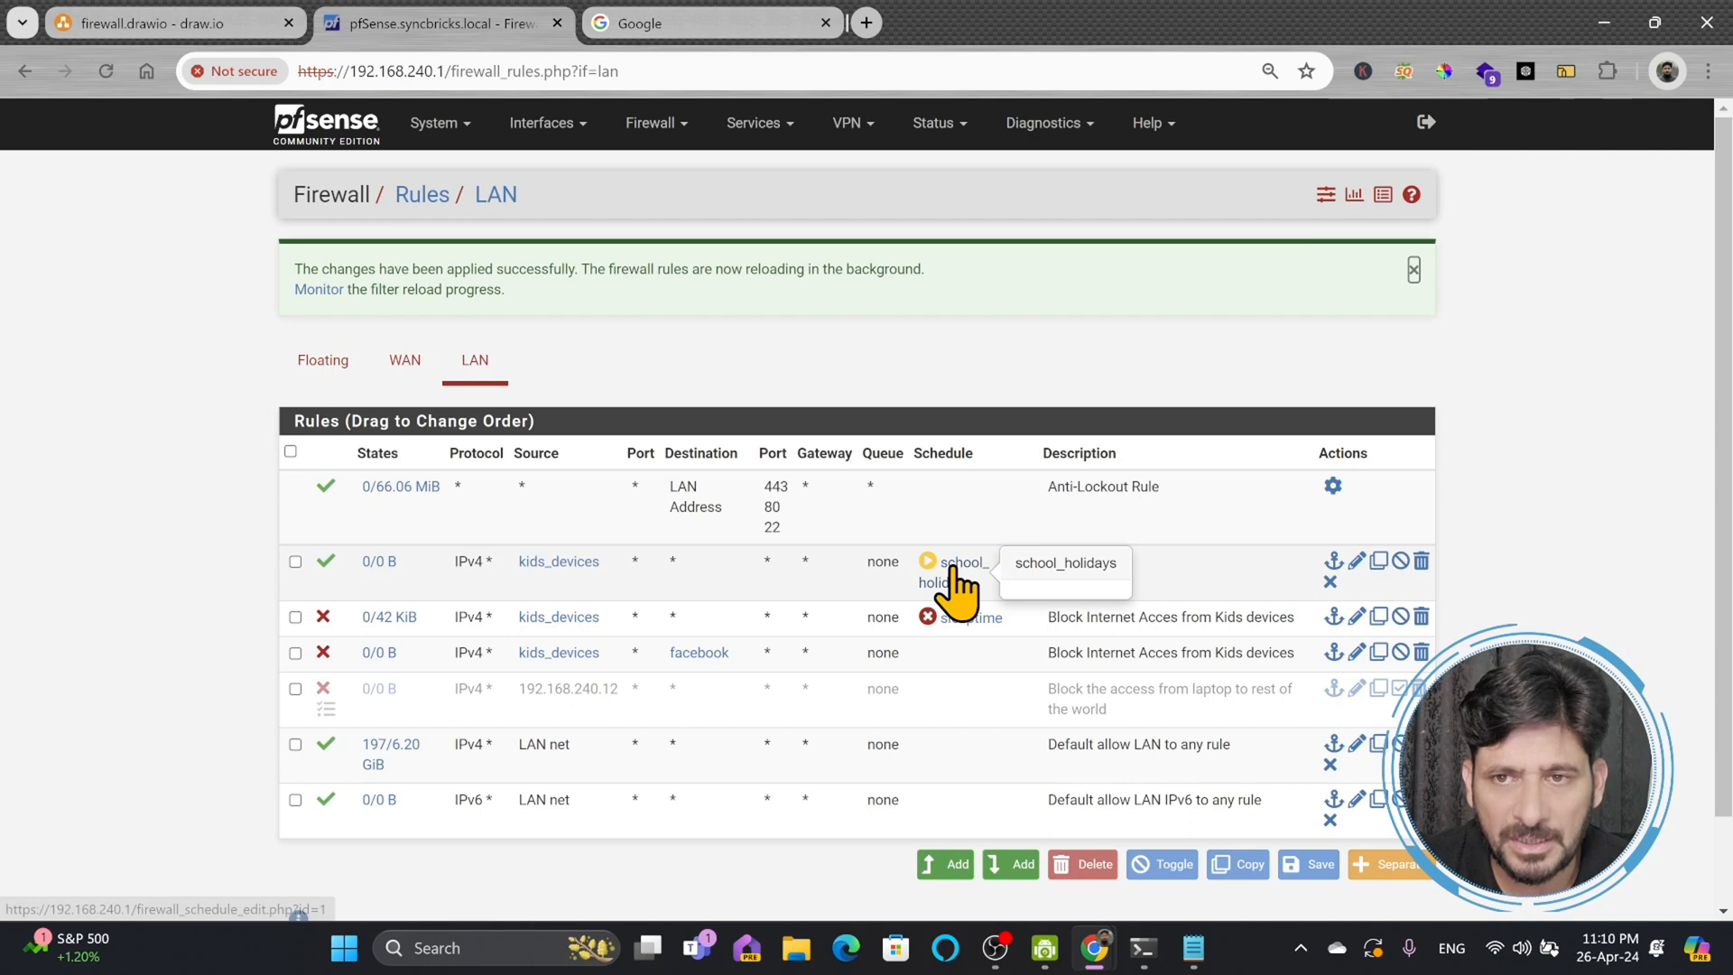
Step: View the school_holidays schedule definition, then go back to the firewall rules page
left_click(926, 560)
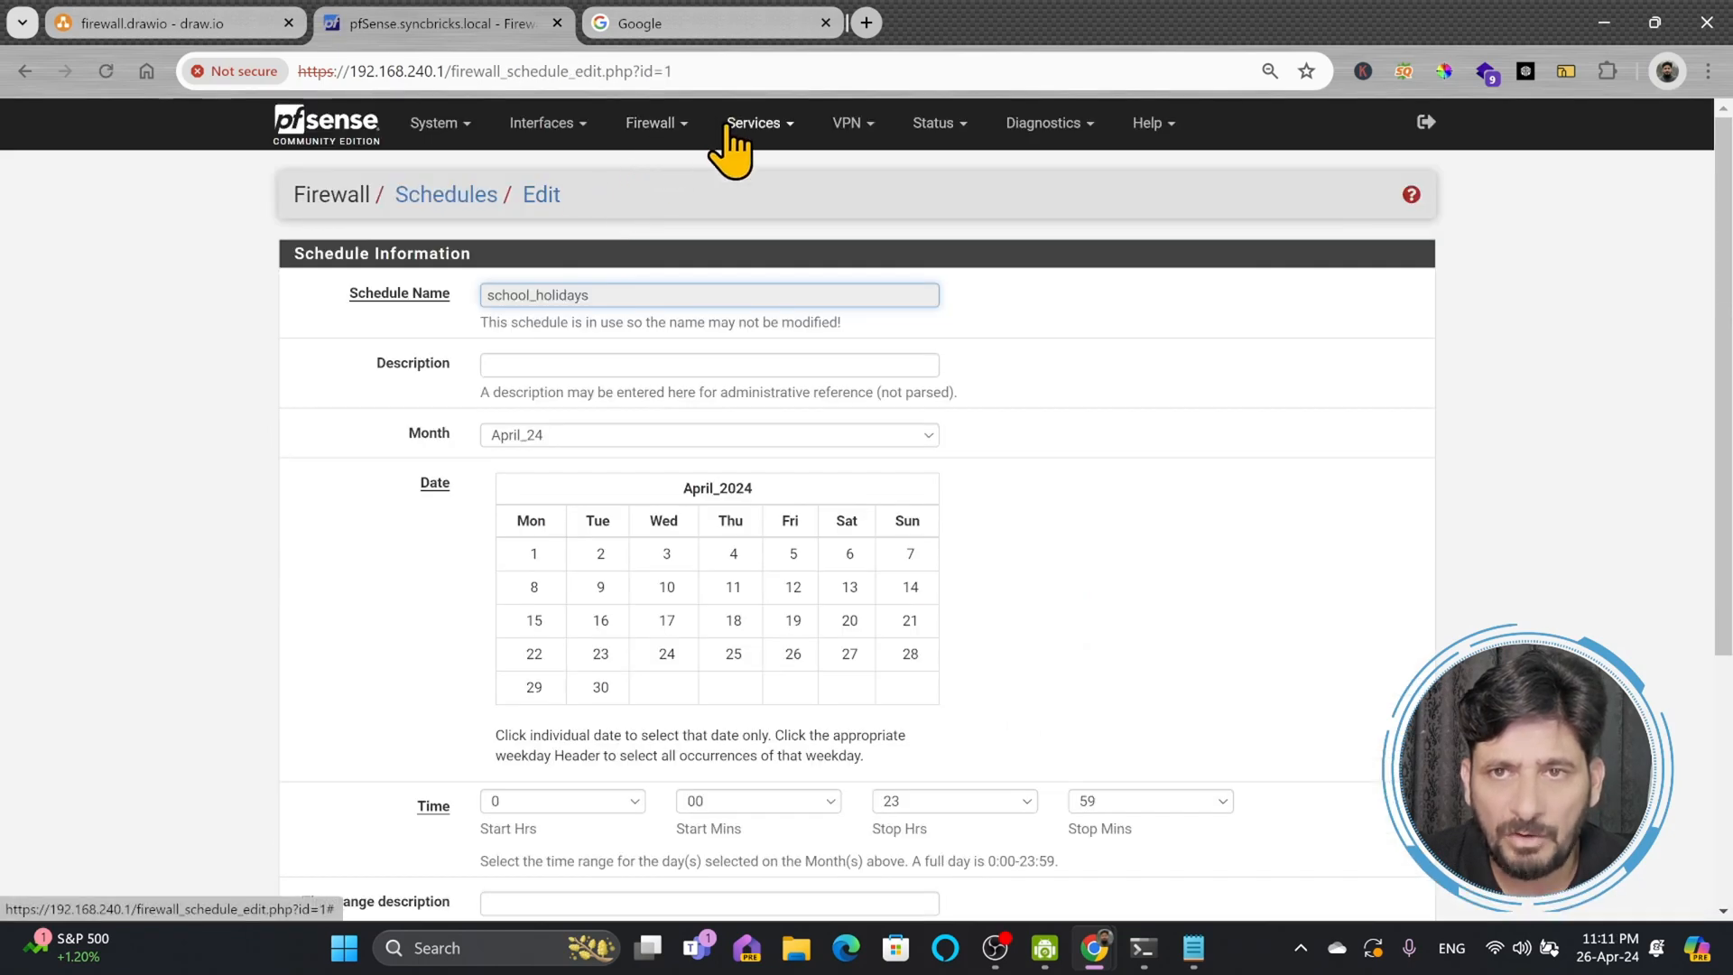
left_click(652, 123)
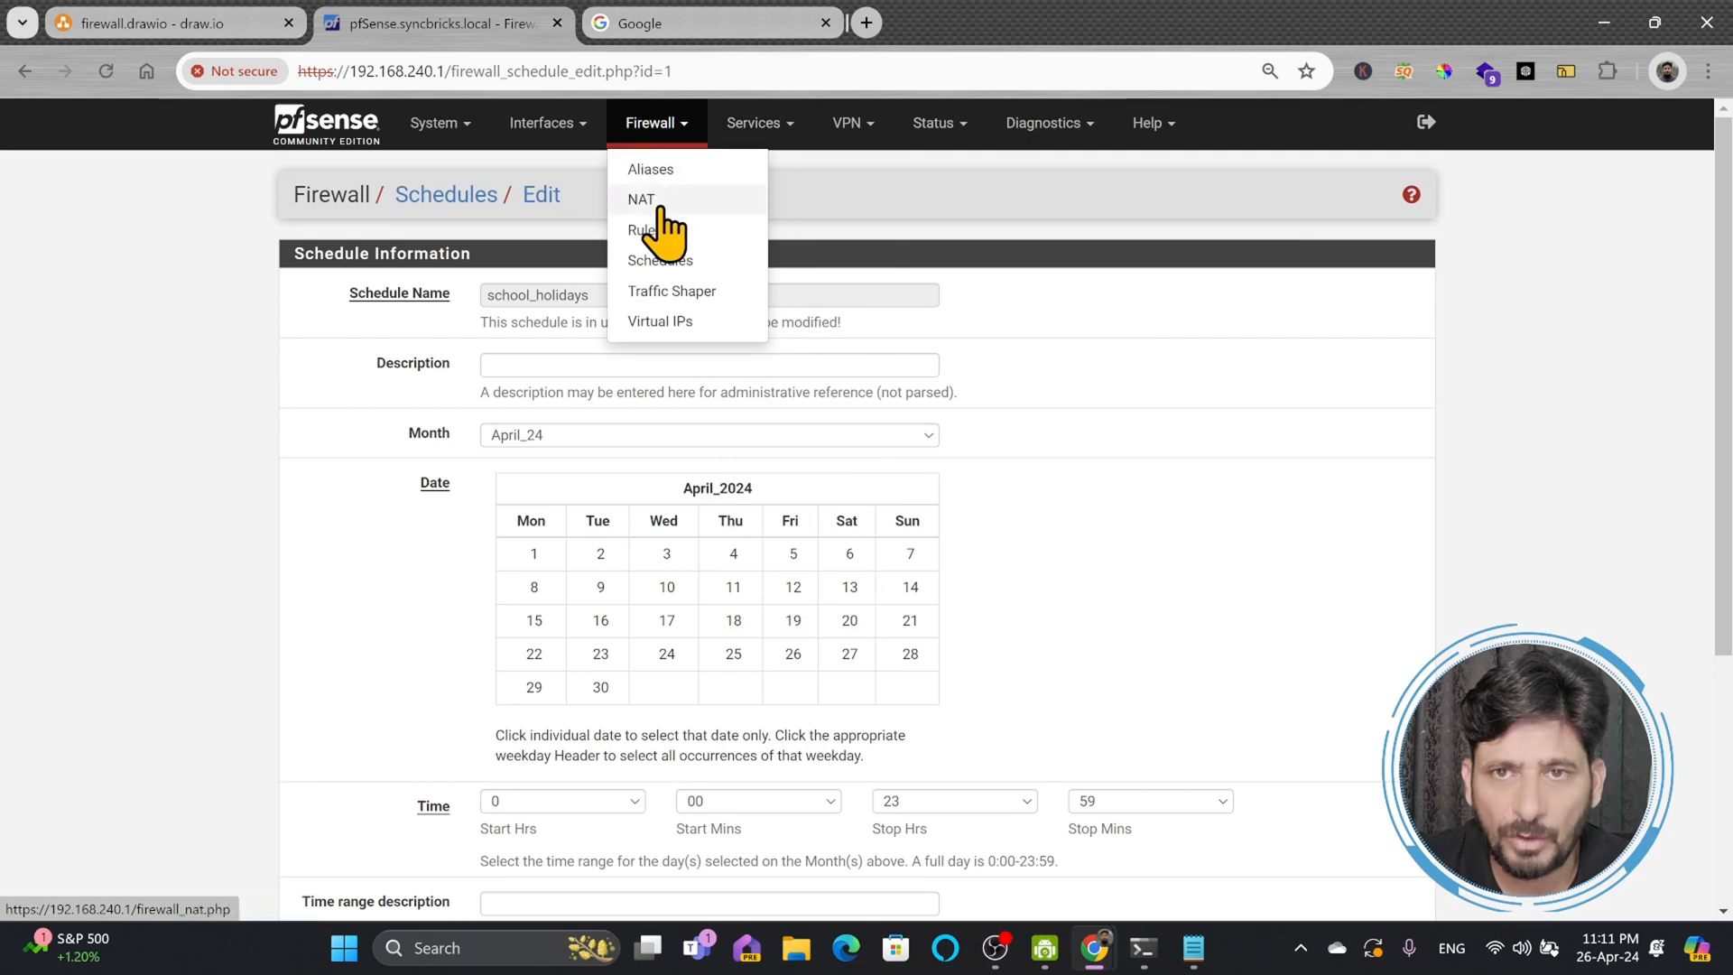
left_click(643, 229)
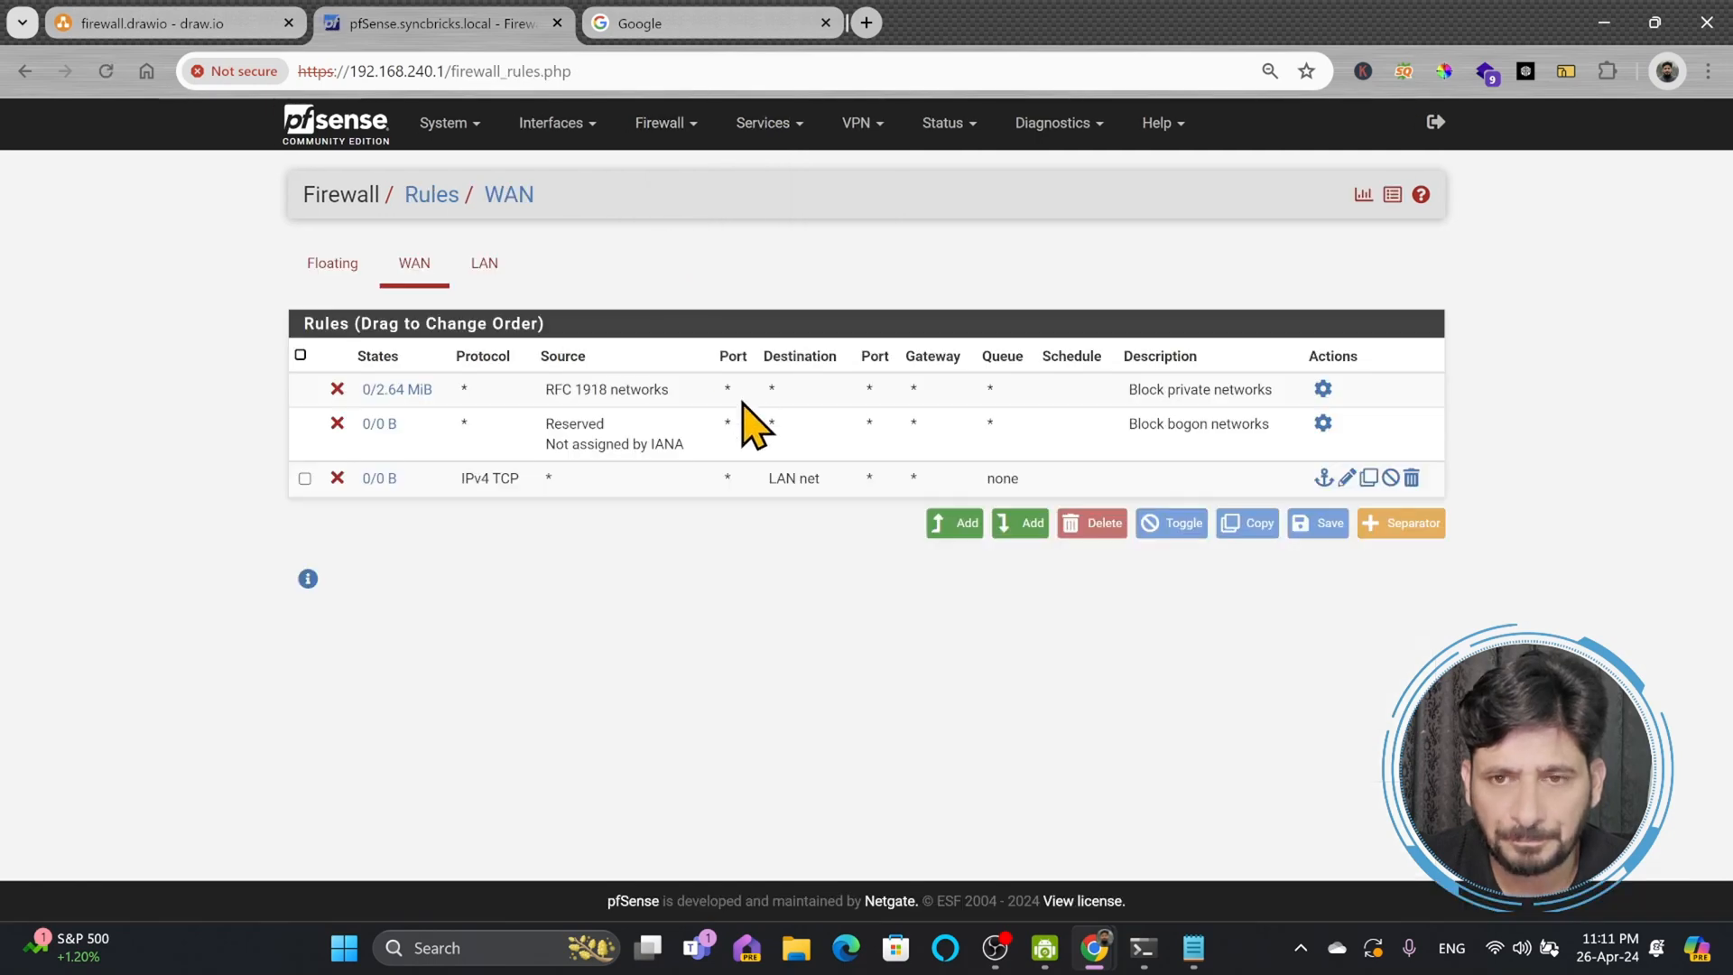
left_click(484, 263)
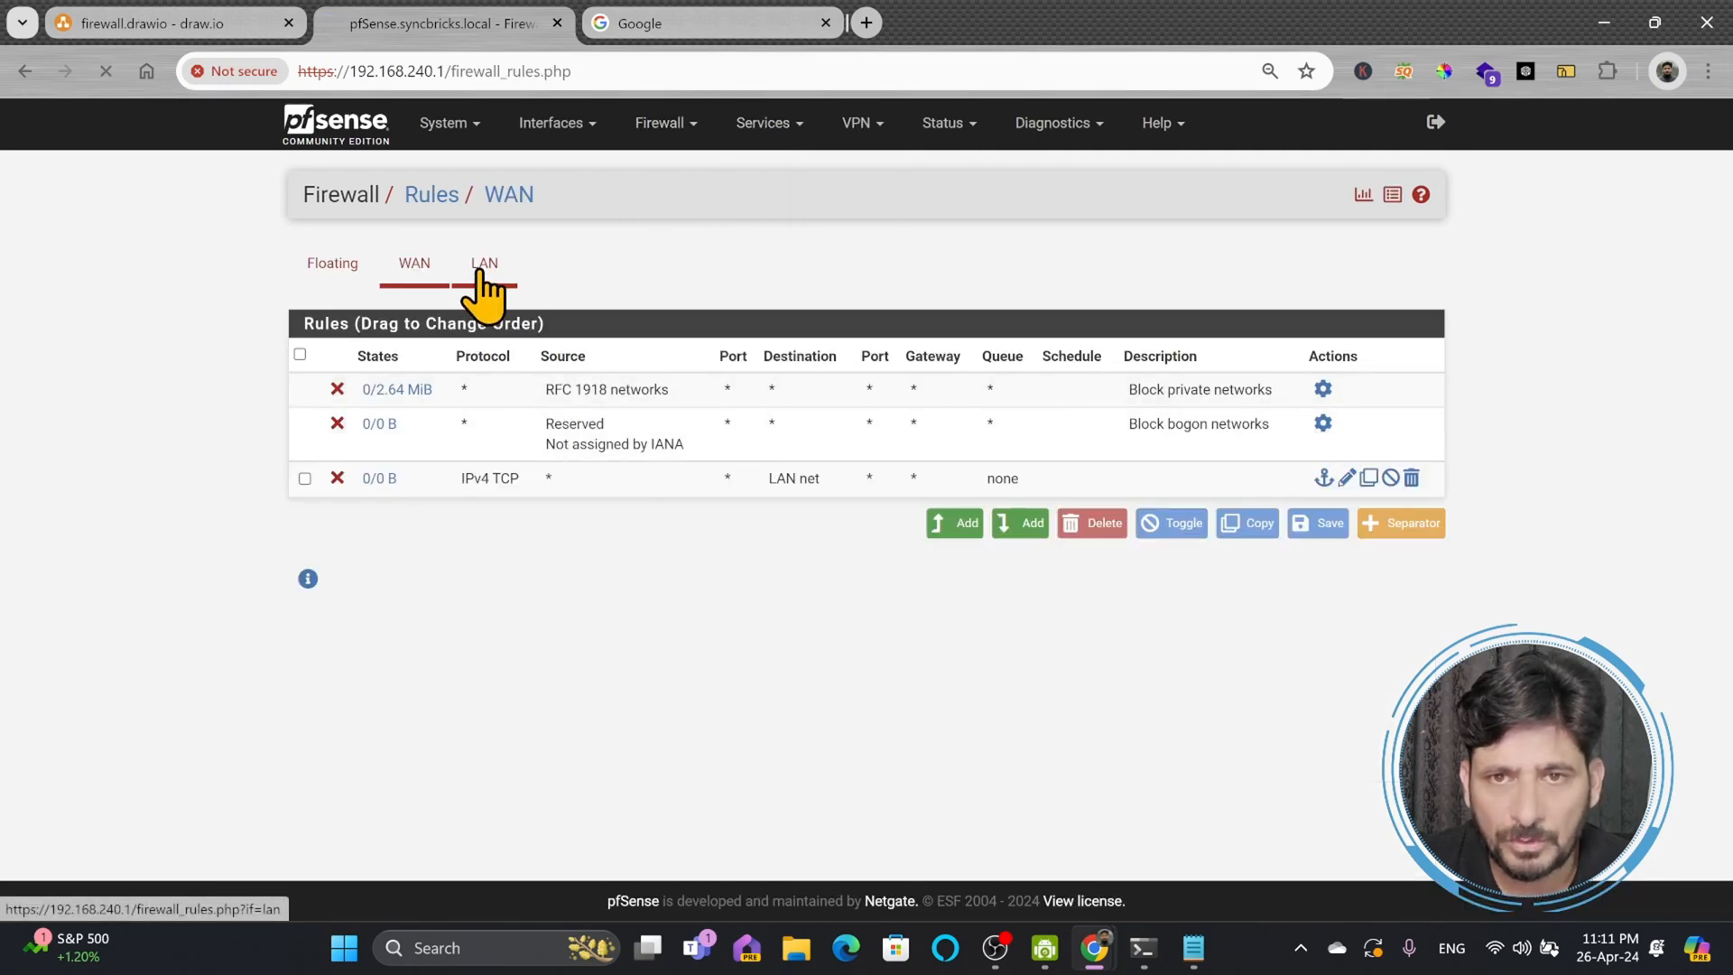
Step: Switch the rules page to the LAN interface list
left_click(484, 264)
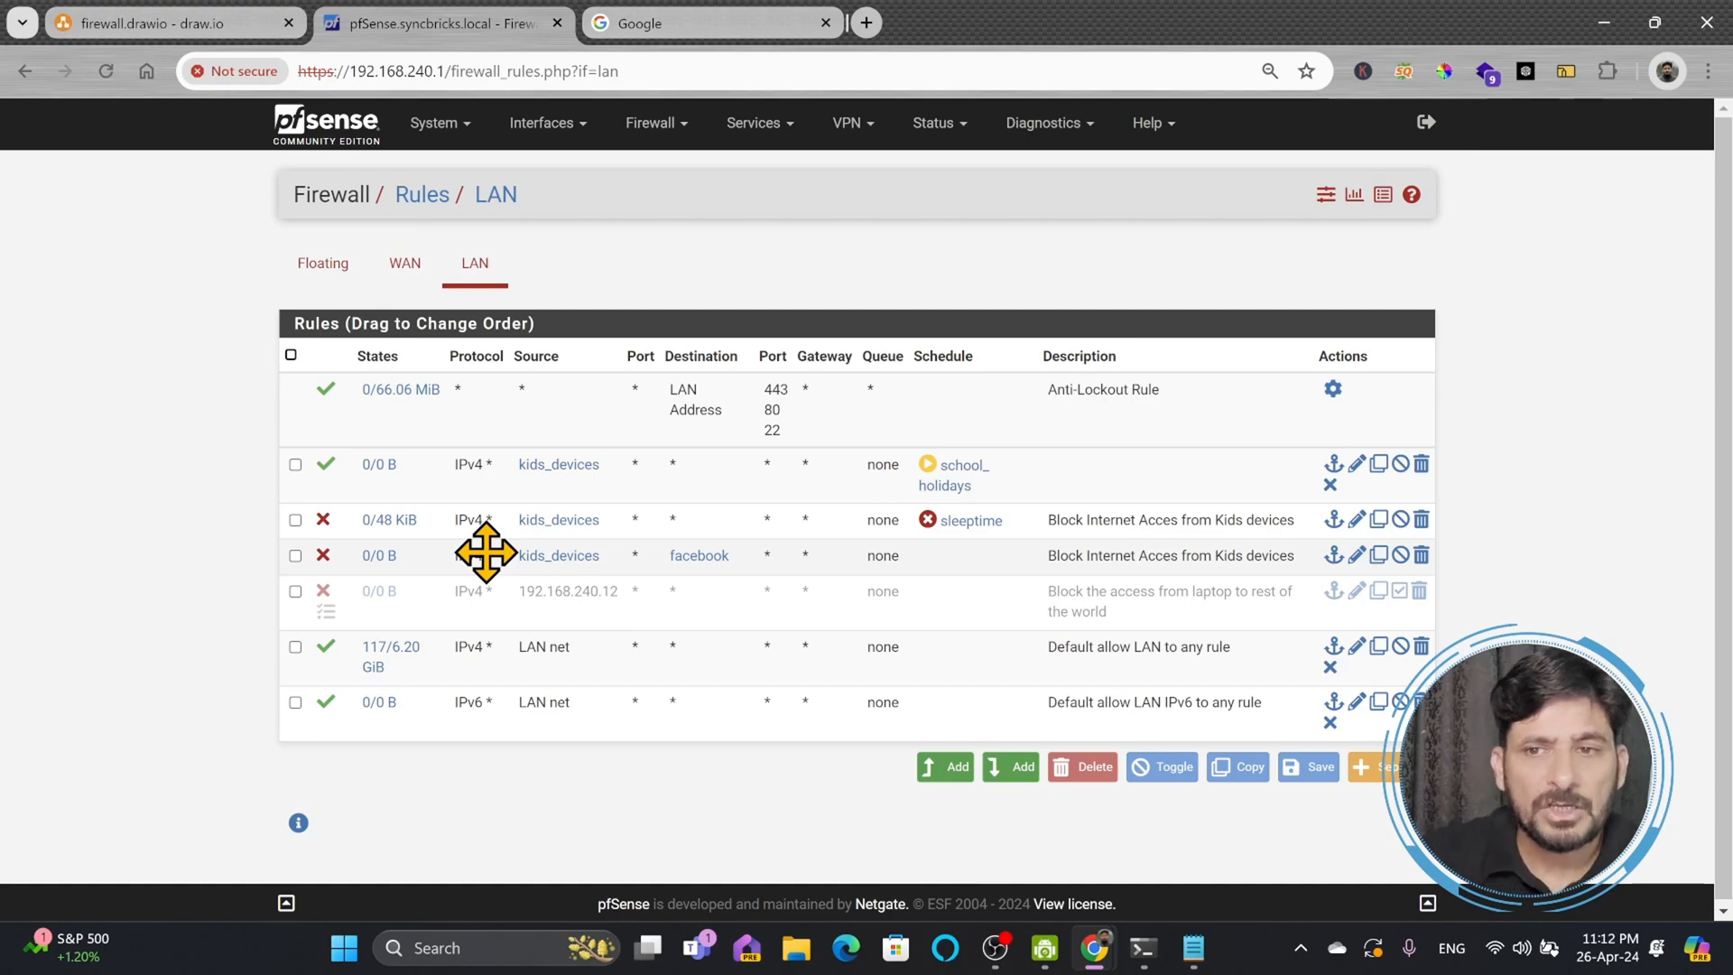
mouse_move(401, 464)
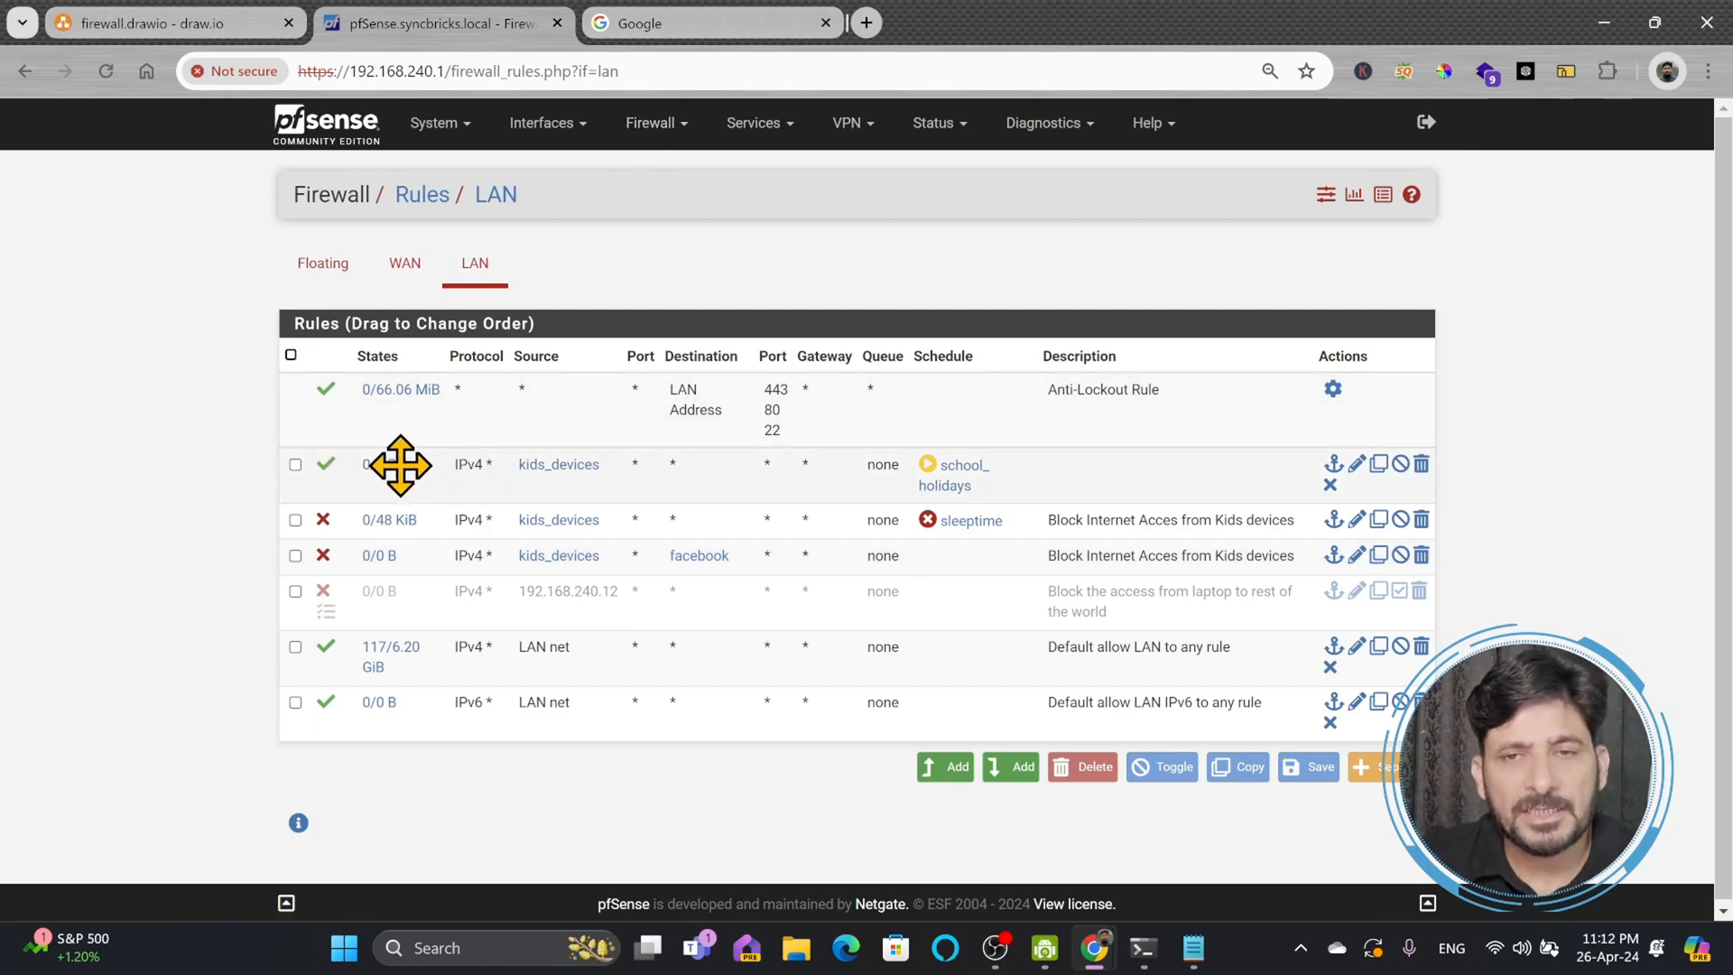